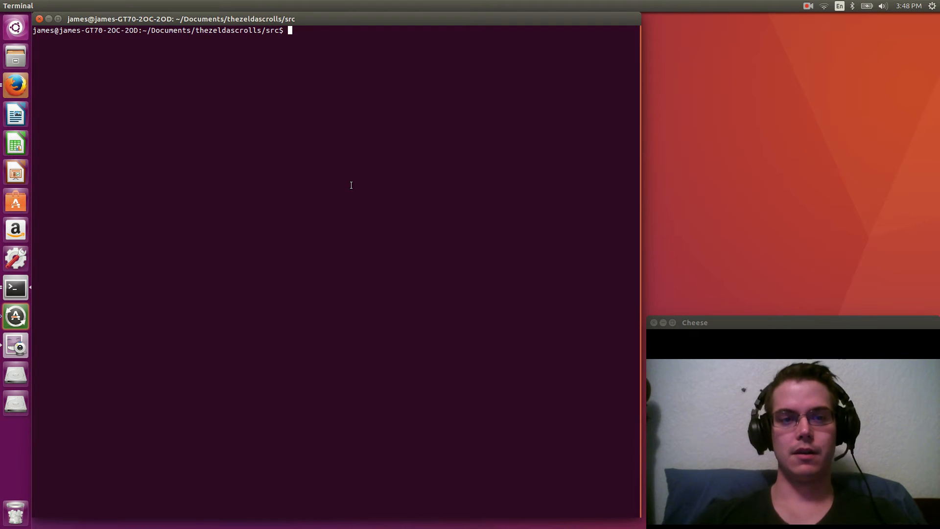
pyautogui.moveTo(484, 150)
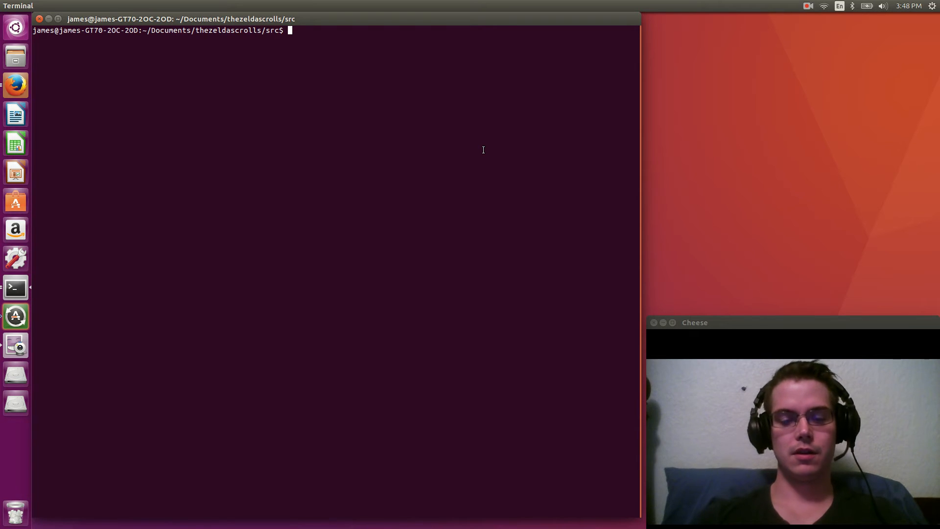
# List the src folder with ls and launch ./TheZeldaScrolls.py to reach the main menu.
pyautogui.write('ls')
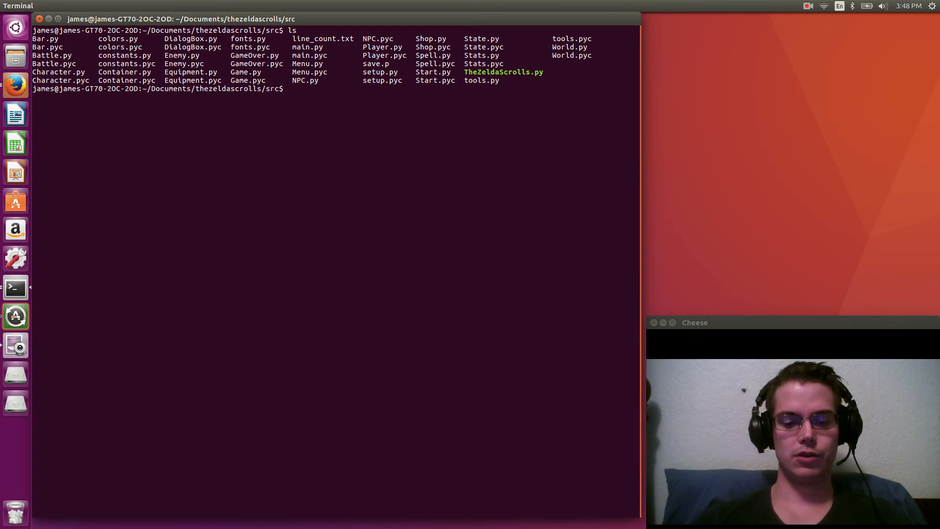
pyautogui.write('./TheZeldaScrolls.py')
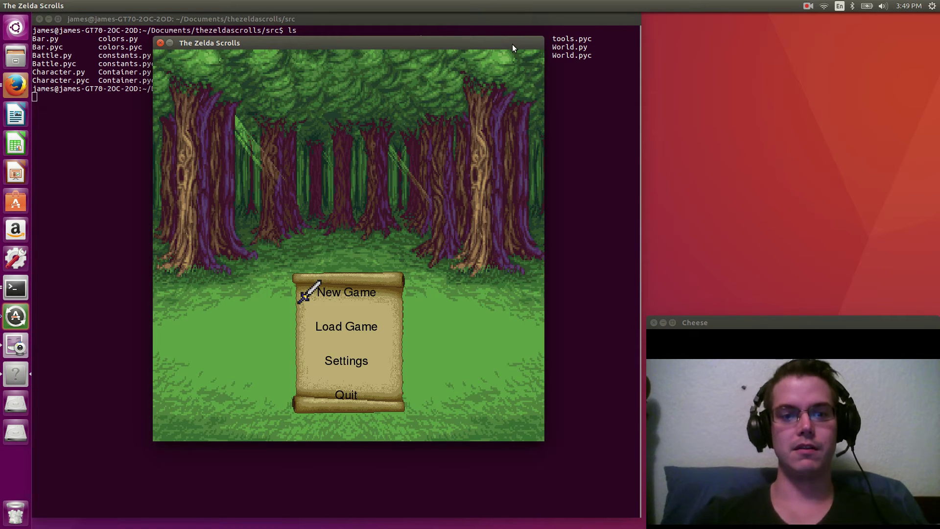
pyautogui.moveTo(307, 329)
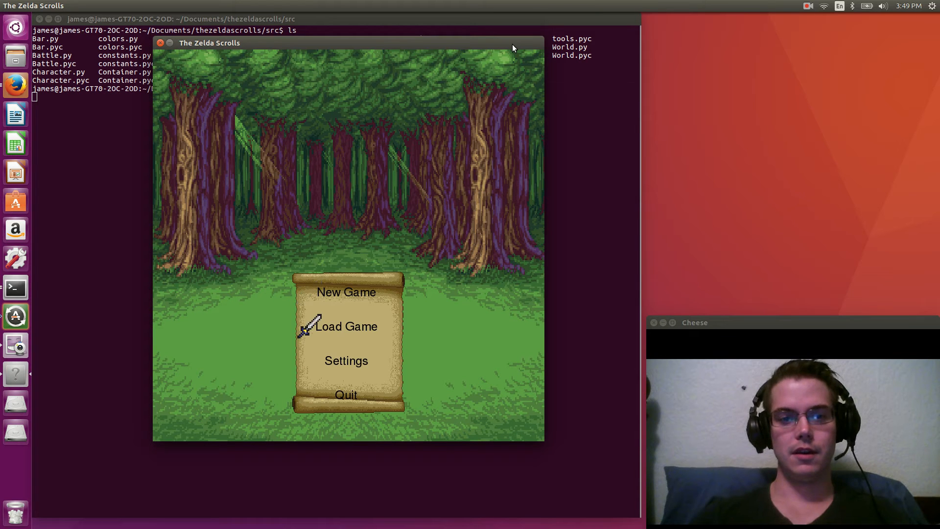
pyautogui.moveTo(306, 300)
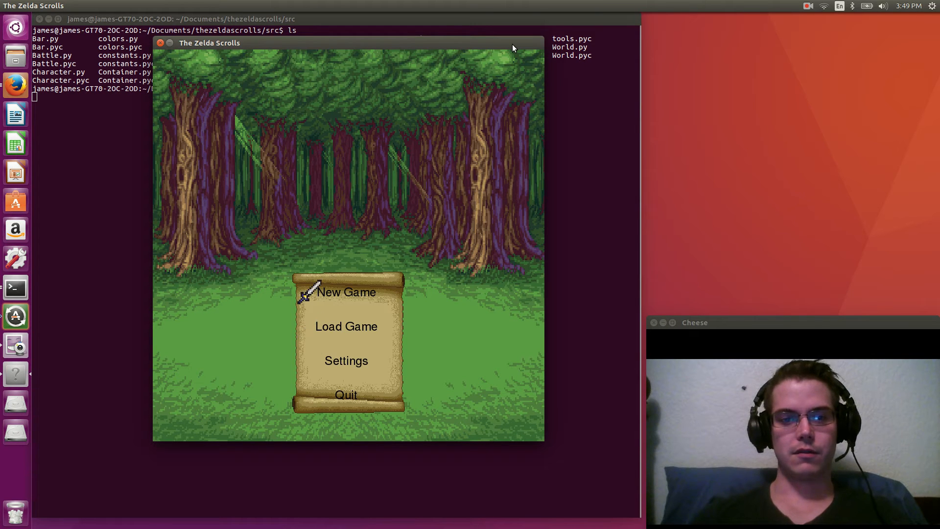
pyautogui.moveTo(310, 403)
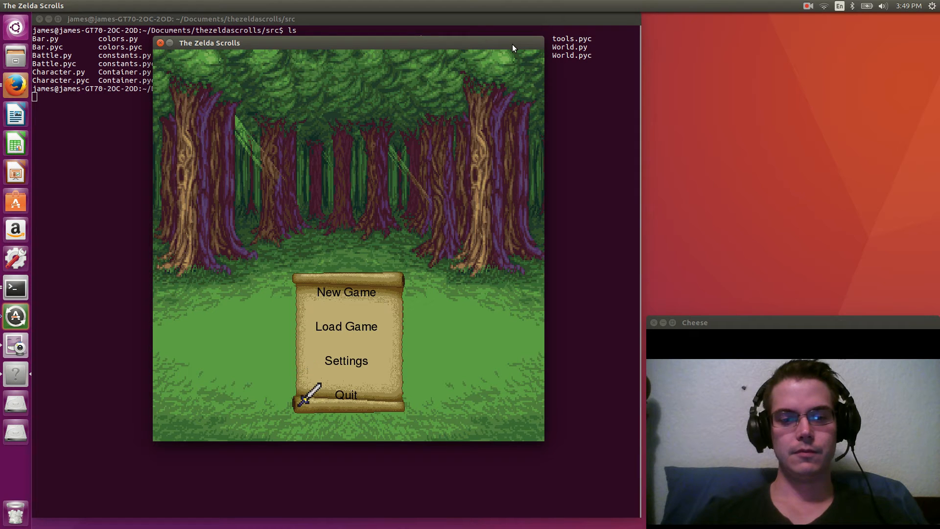
# Visit the Settings menu, go back to the title menu, and start a New Game.
pyautogui.click(346, 361)
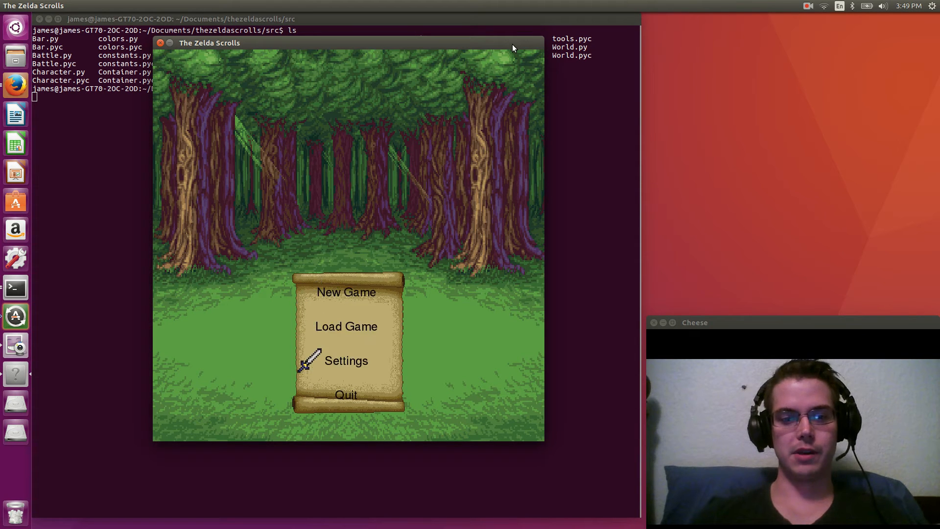
pyautogui.click(347, 361)
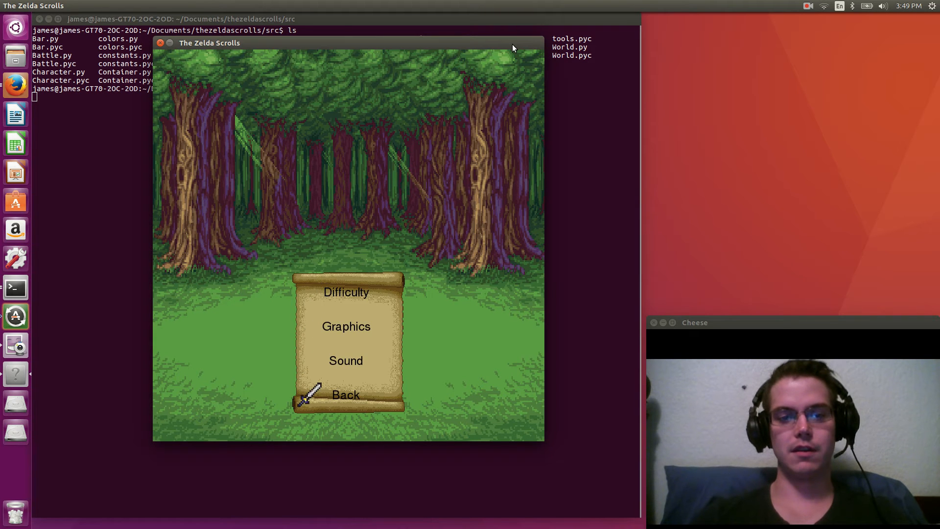
pyautogui.click(346, 395)
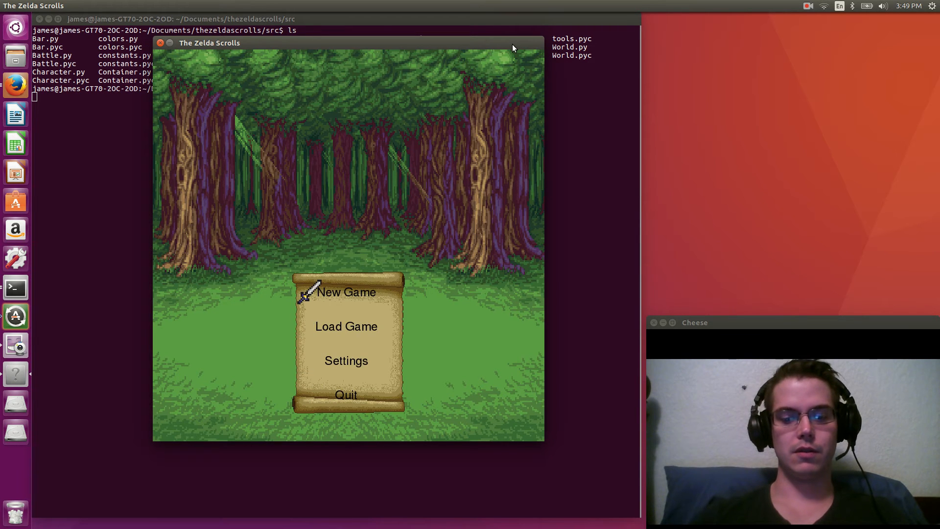
pyautogui.click(347, 292)
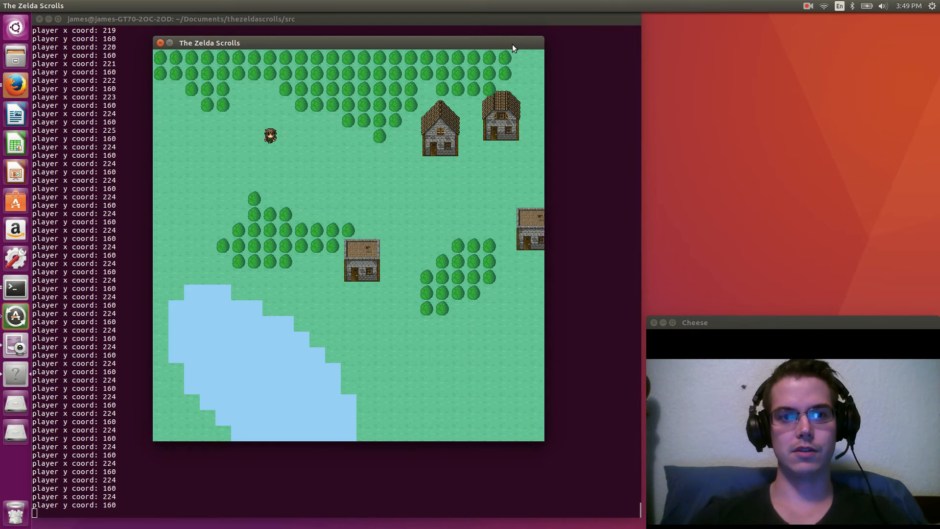
# Walk the hero right across the village map into the pirate's shop.
pyautogui.press('Right')
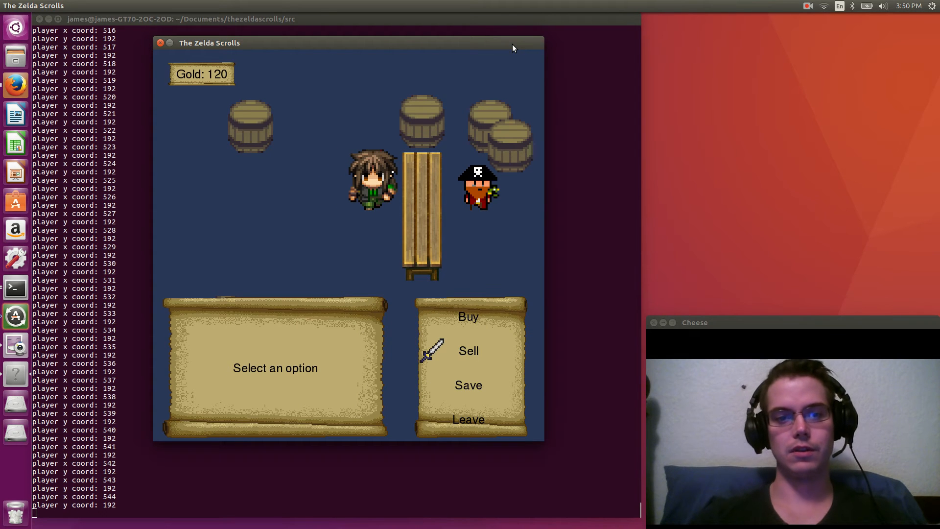
# Buy one Major Health from the pirate shopkeeper, leaving 90 gold, and leave the shop.
pyautogui.click(468, 317)
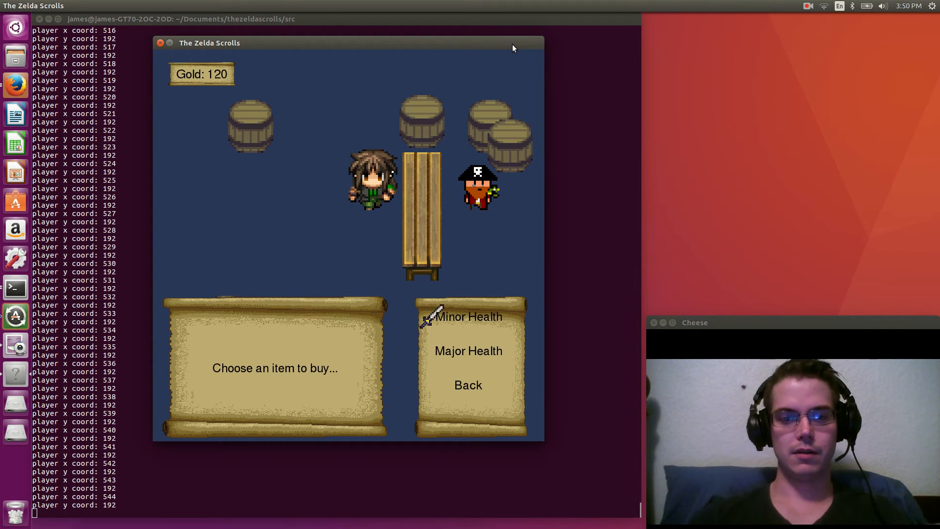
pyautogui.click(469, 351)
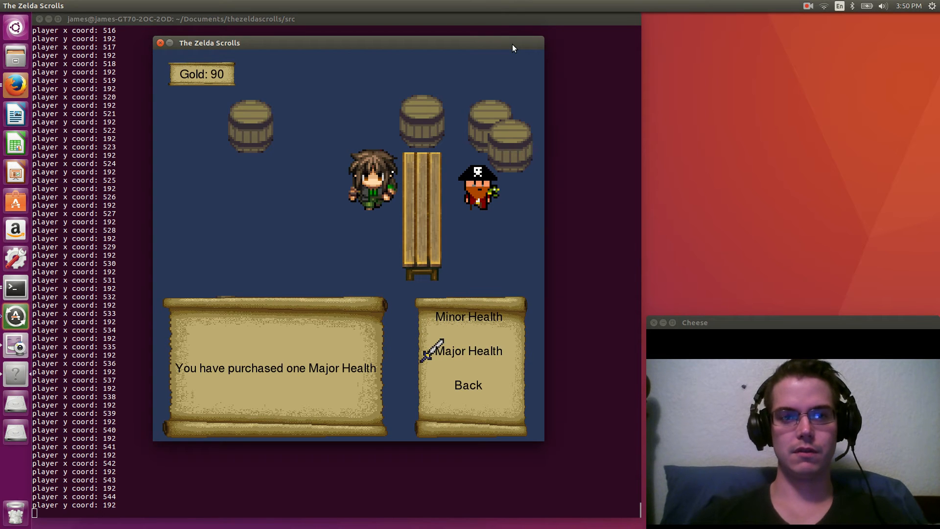
pyautogui.click(469, 385)
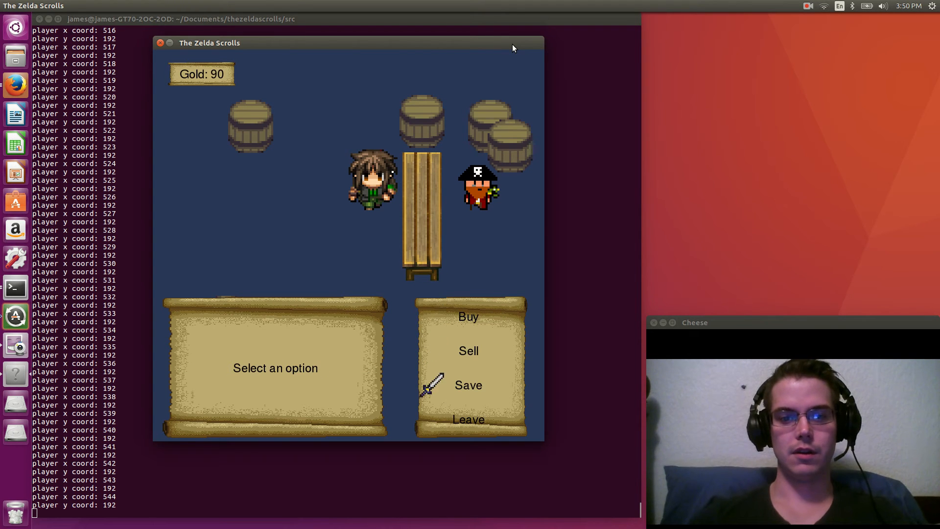
pyautogui.moveTo(436, 318)
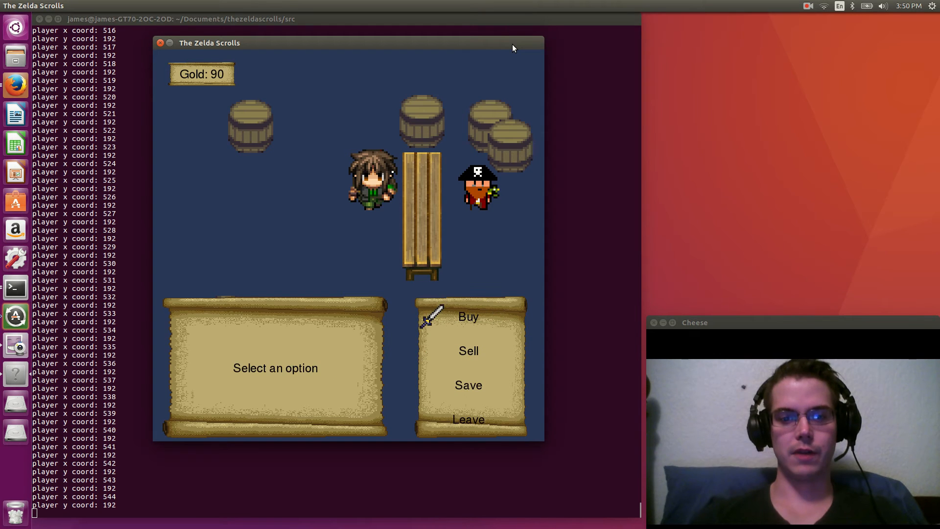
pyautogui.click(468, 419)
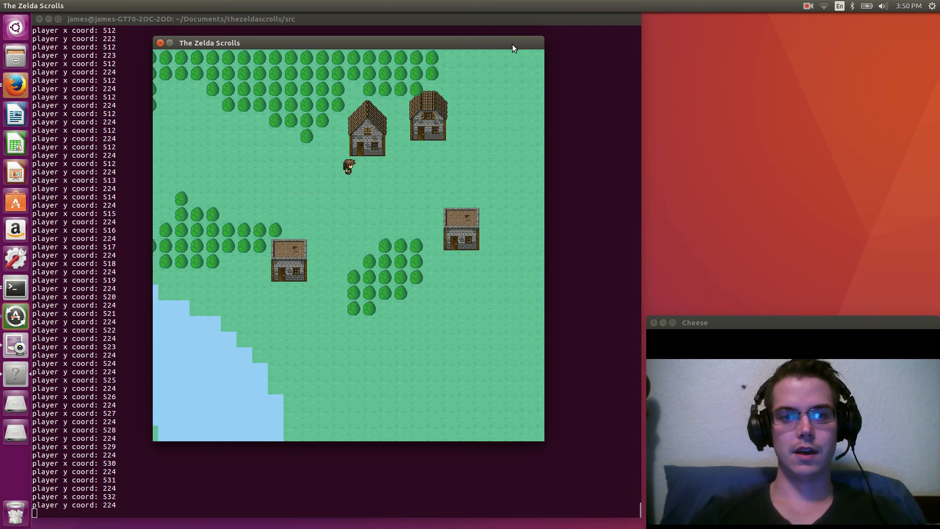
# Walk the hero east then north through the village into the potion shop.
pyautogui.press('Right')
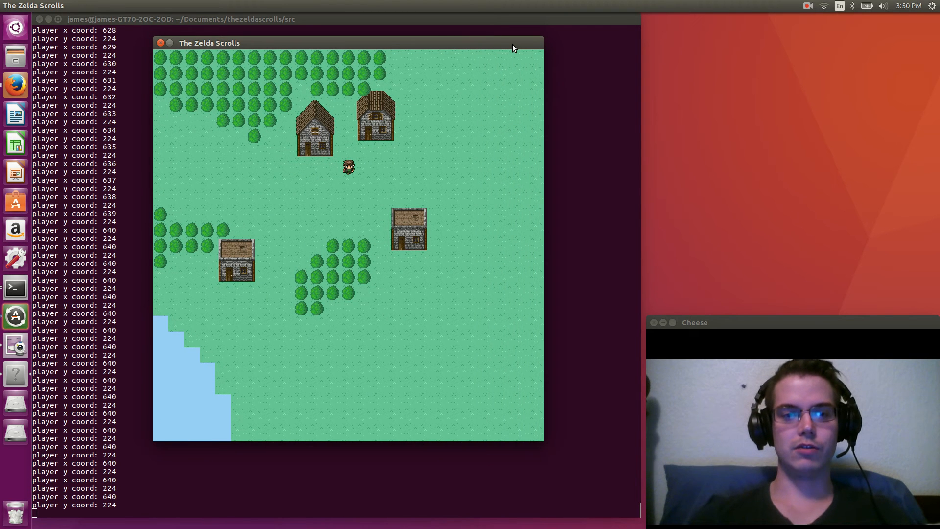
pyautogui.press('Right')
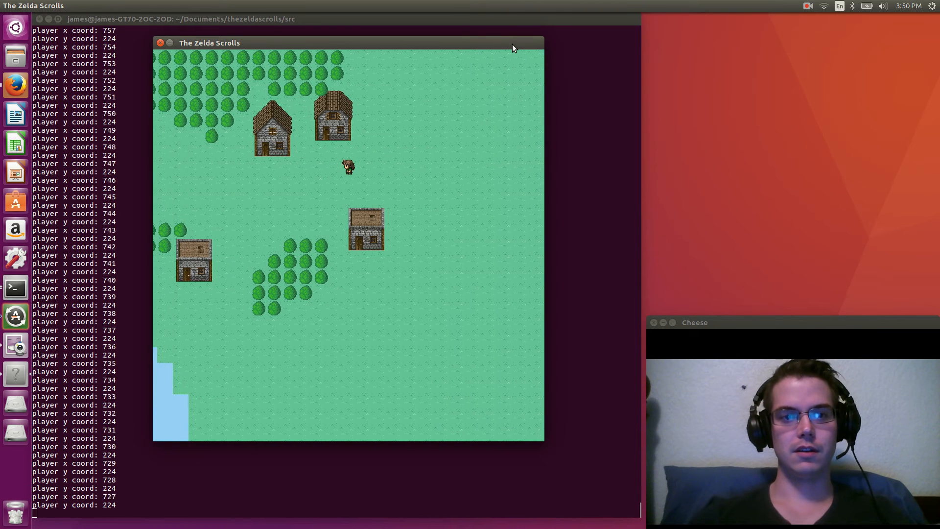
pyautogui.press('Up')
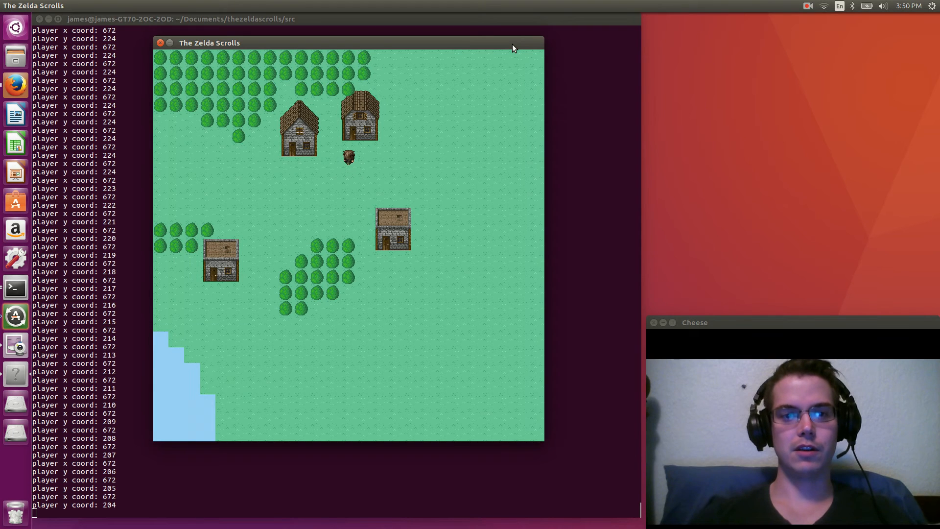
pyautogui.press('Up')
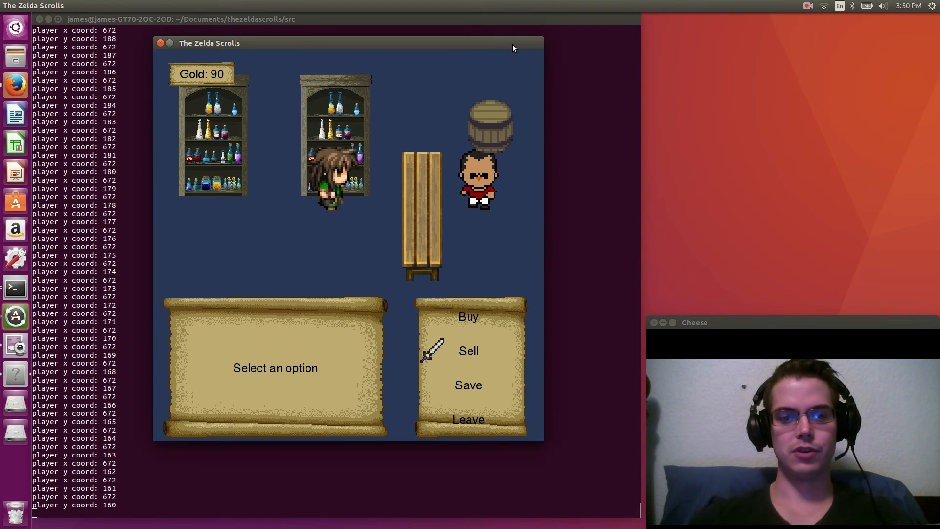
# Buy a Scroll of Fireball from the potion seller, leaving 55 gold, and leave the shop.
pyautogui.click(468, 317)
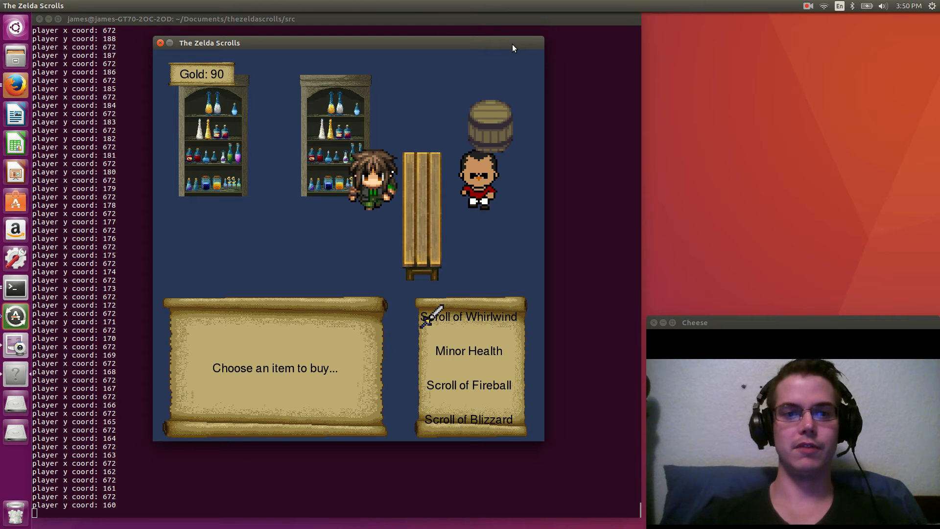
pyautogui.click(468, 384)
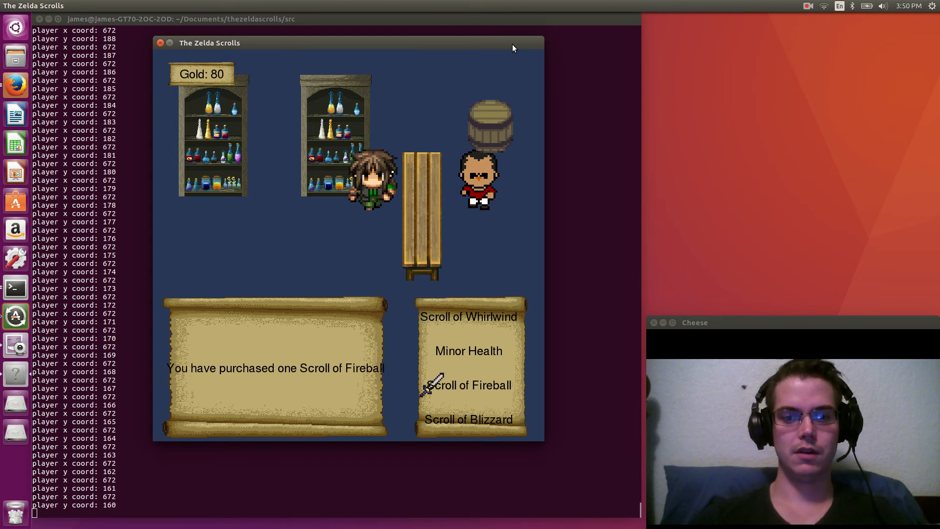
pyautogui.click(468, 385)
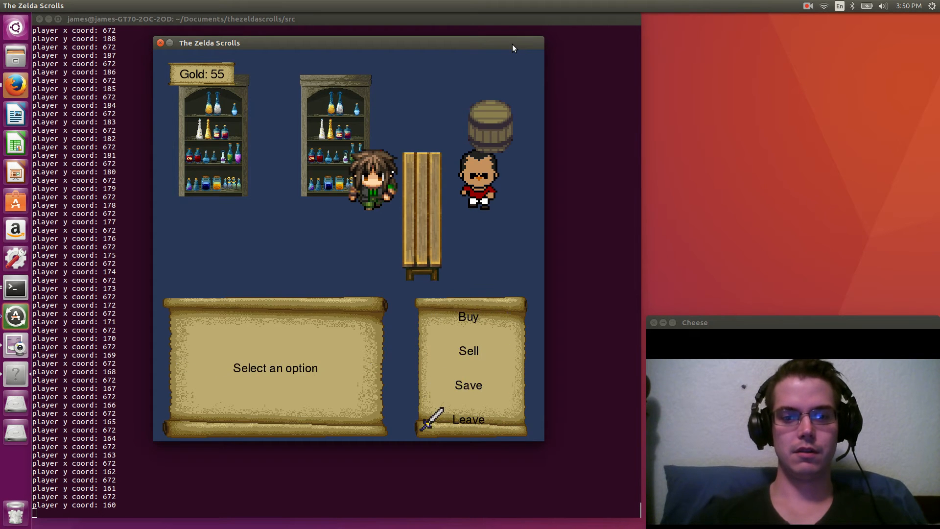
pyautogui.click(468, 419)
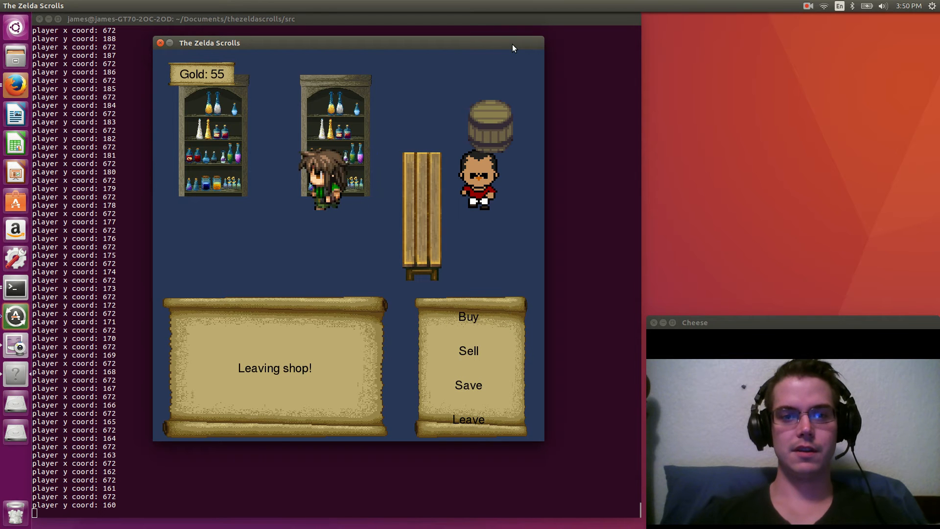
pyautogui.click(468, 419)
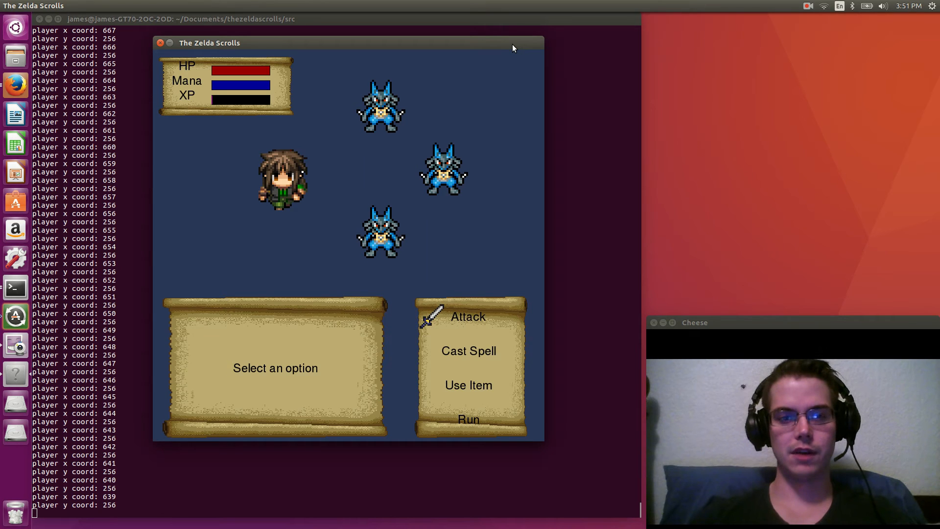
# Attack the blue creatures until one enemy is killed, then switch to Use Item.
pyautogui.click(468, 316)
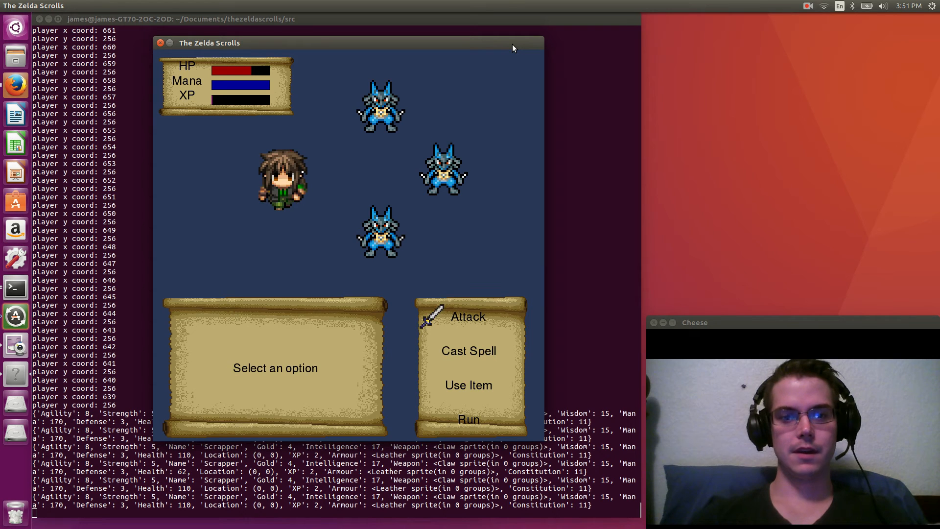
pyautogui.click(469, 317)
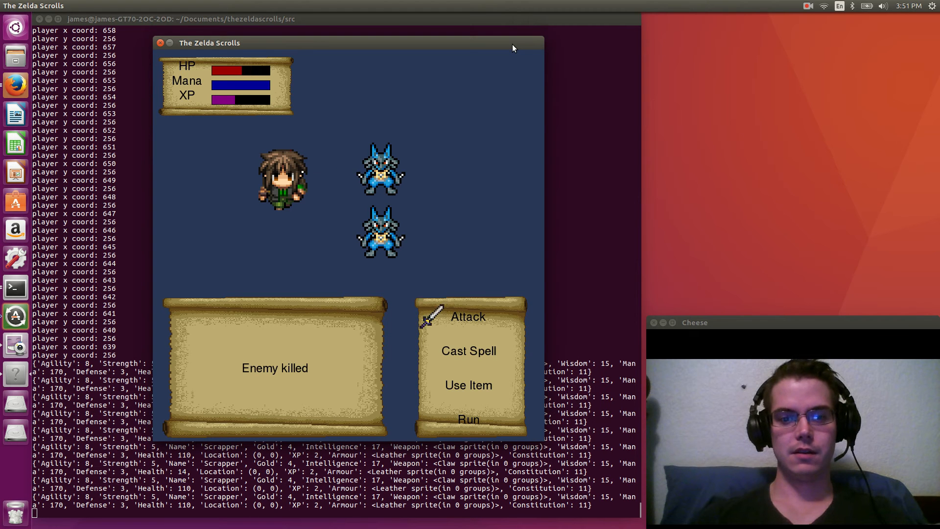
pyautogui.click(468, 351)
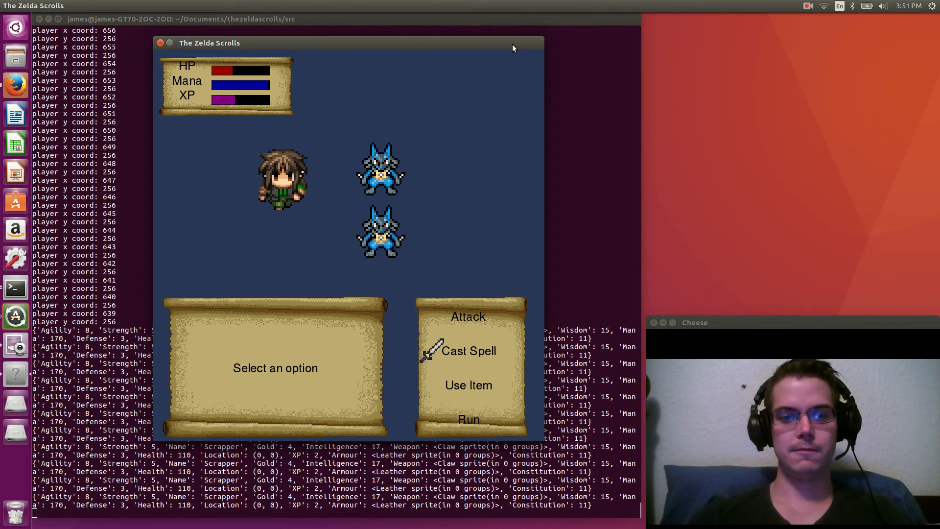
pyautogui.click(468, 316)
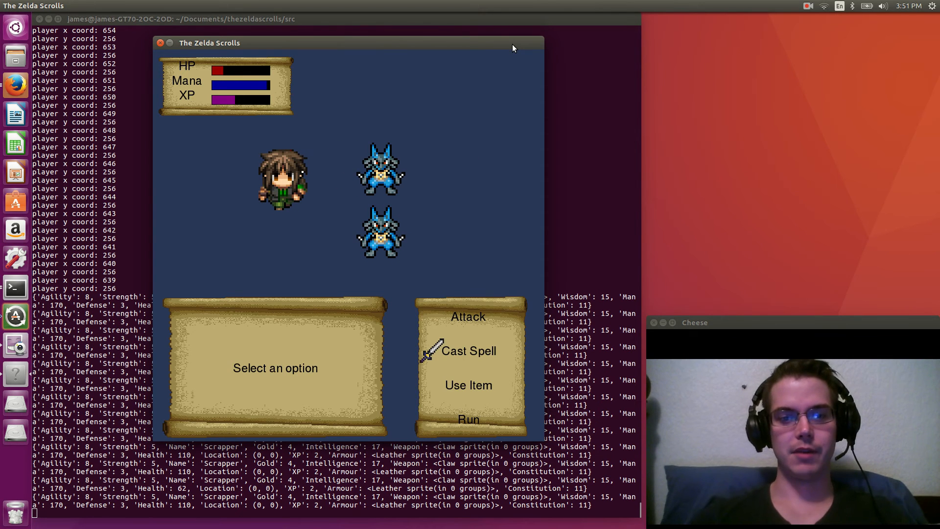
pyautogui.click(468, 350)
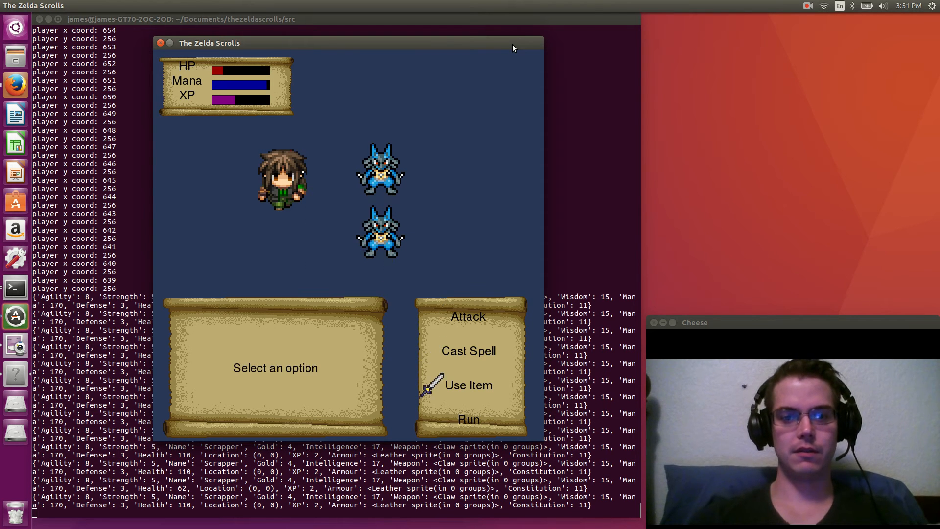
# Drink the Major Health to restore full health, then attack and kill the remaining enemies.
pyautogui.click(468, 385)
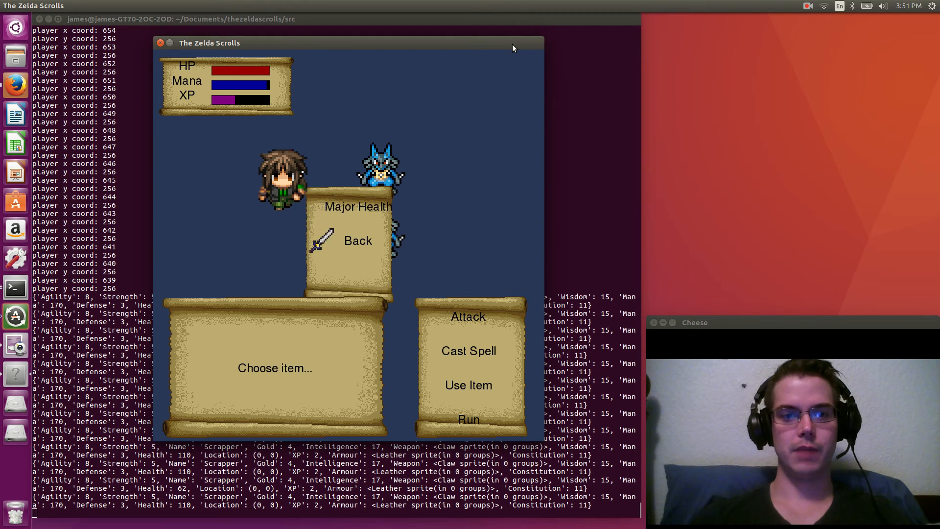
pyautogui.click(468, 316)
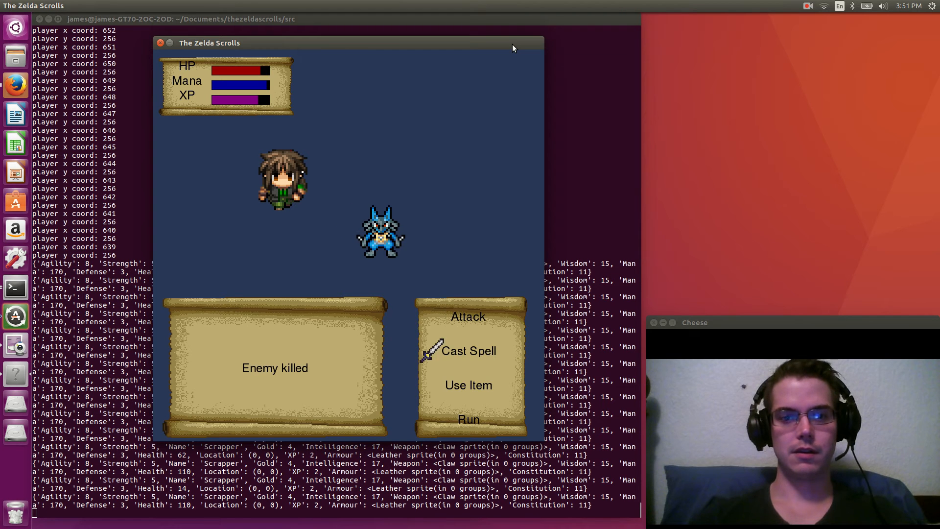
pyautogui.click(468, 351)
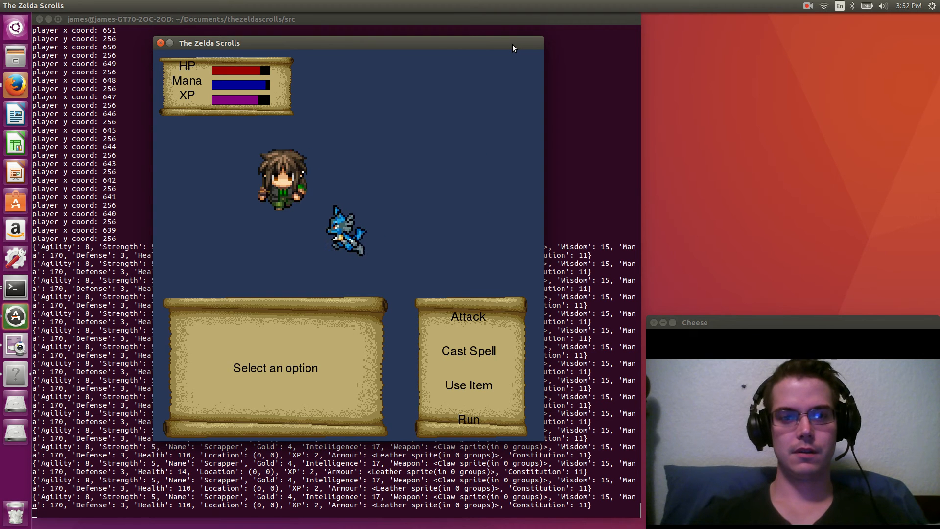
pyautogui.click(468, 316)
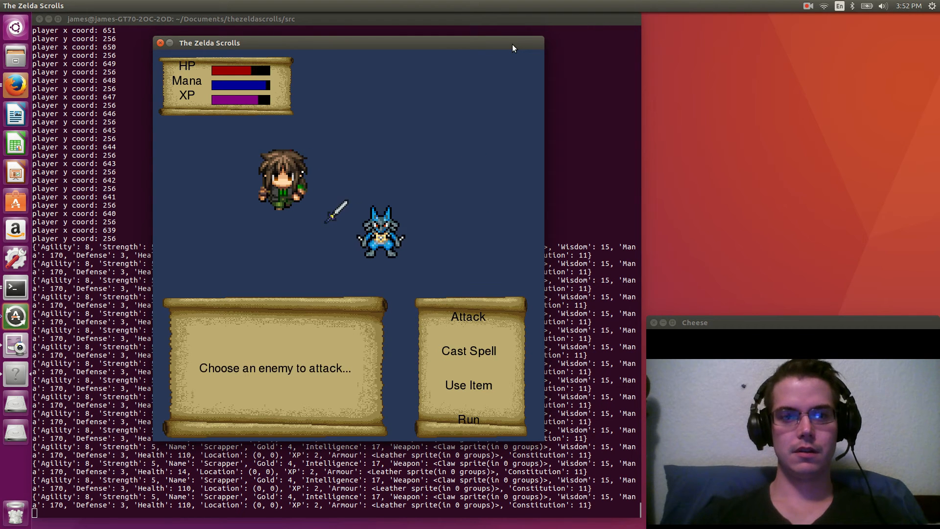
pyautogui.click(468, 317)
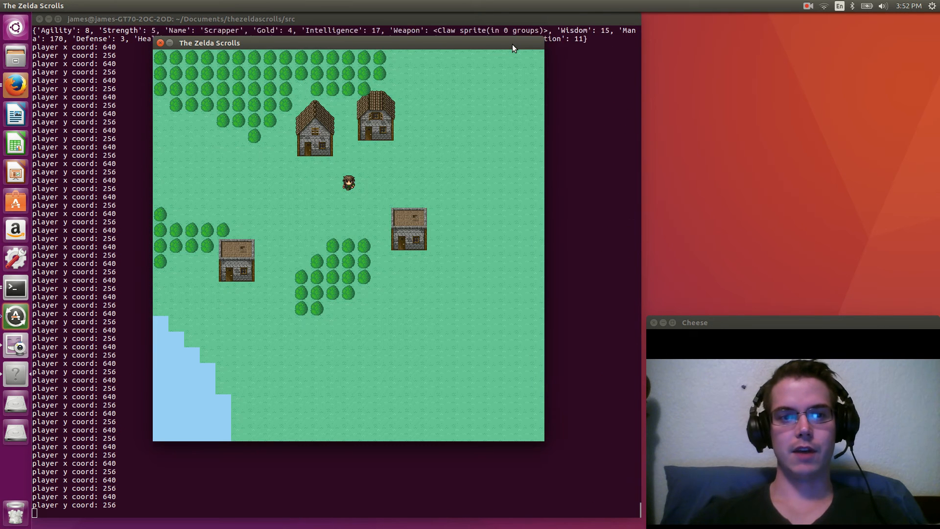
# In the Stats menu raise Constitution from 5 to 6, then try Intelligence with no points left.
pyautogui.press('Left')
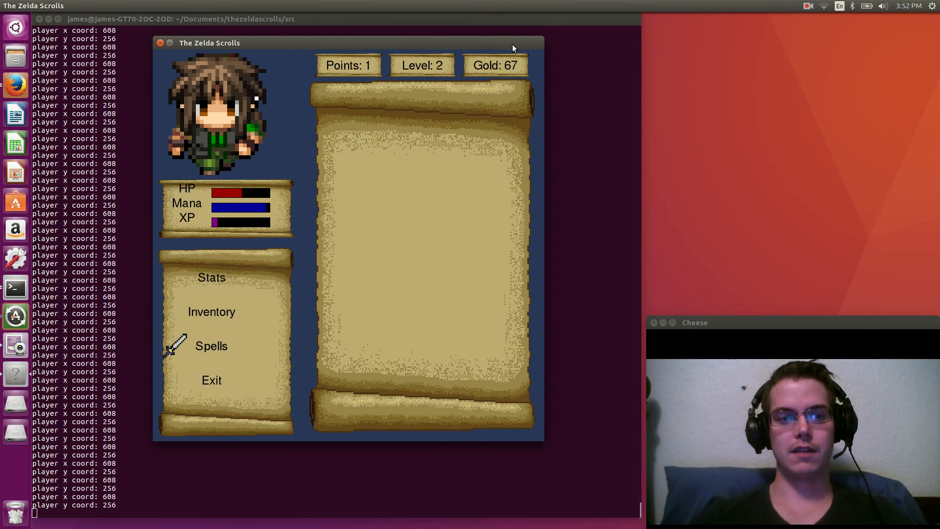
pyautogui.moveTo(178, 276)
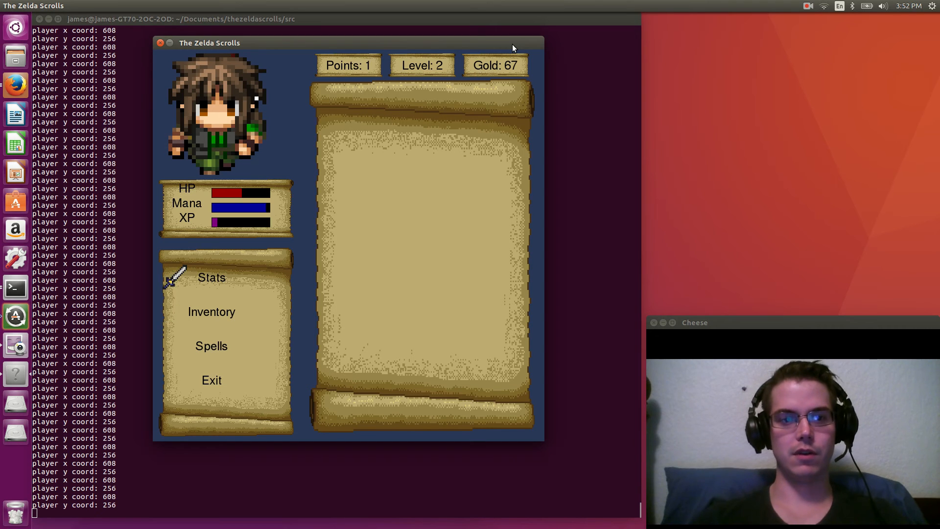
pyautogui.click(212, 277)
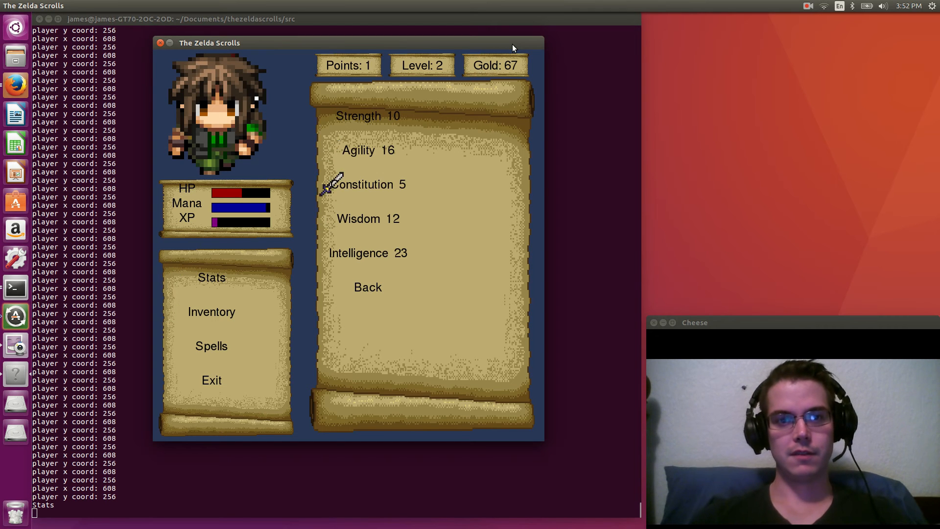
pyautogui.moveTo(333, 150)
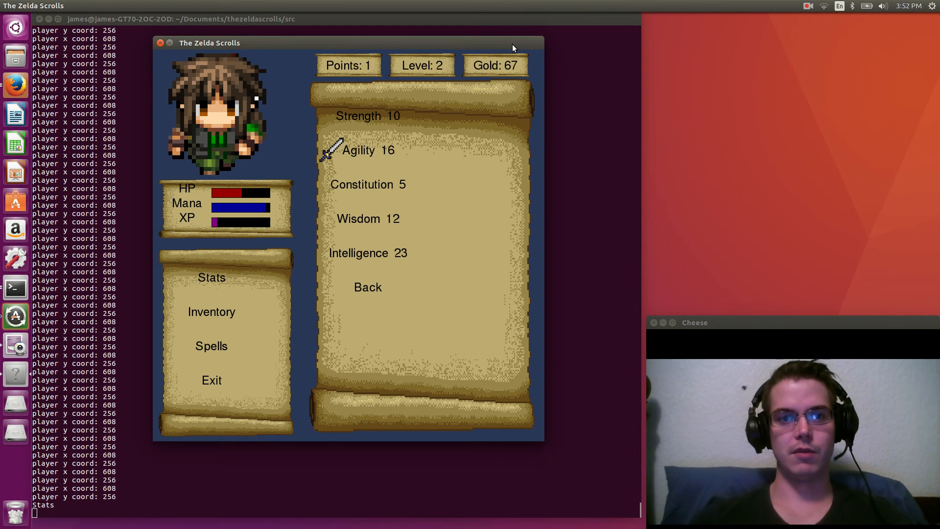
pyautogui.moveTo(335, 184)
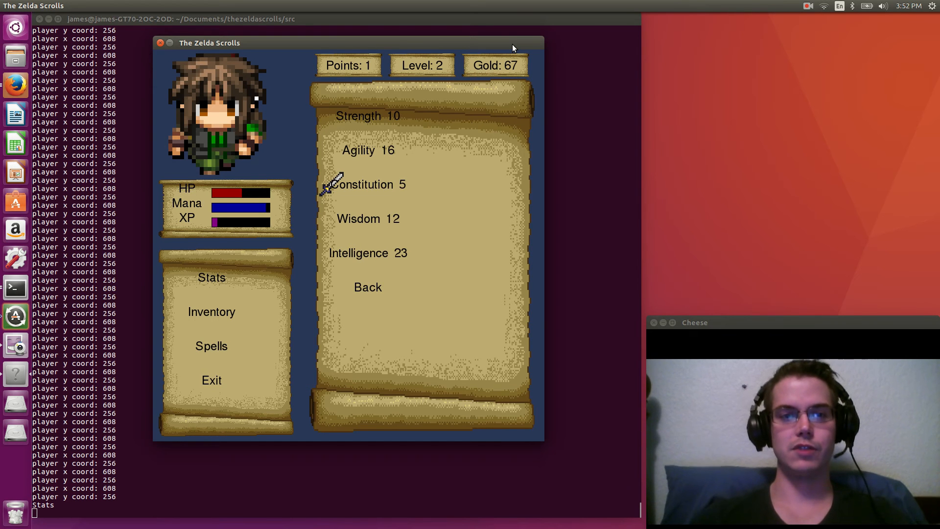
pyautogui.click(368, 185)
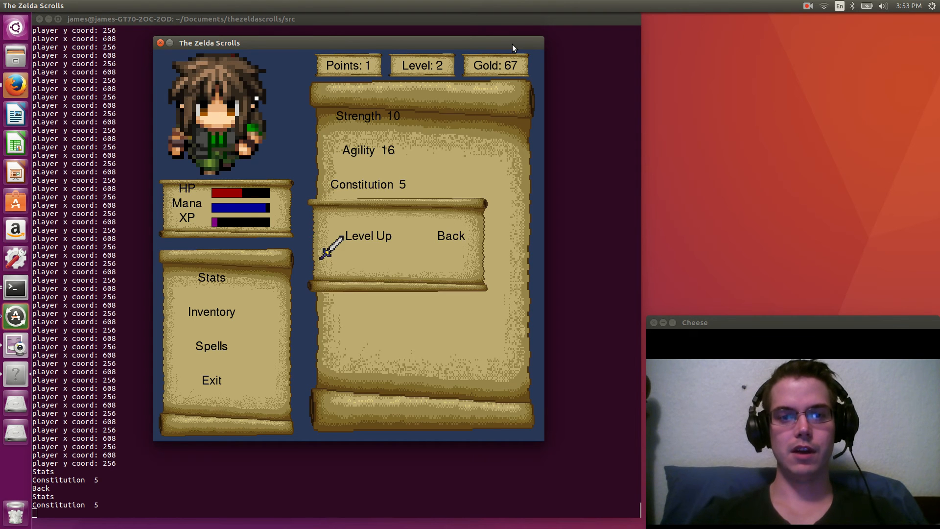
pyautogui.click(370, 236)
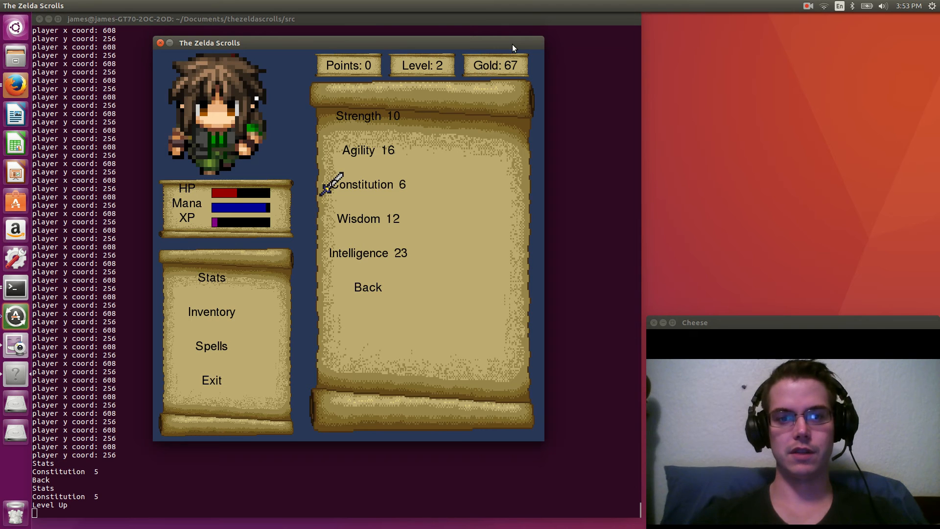
pyautogui.moveTo(329, 219)
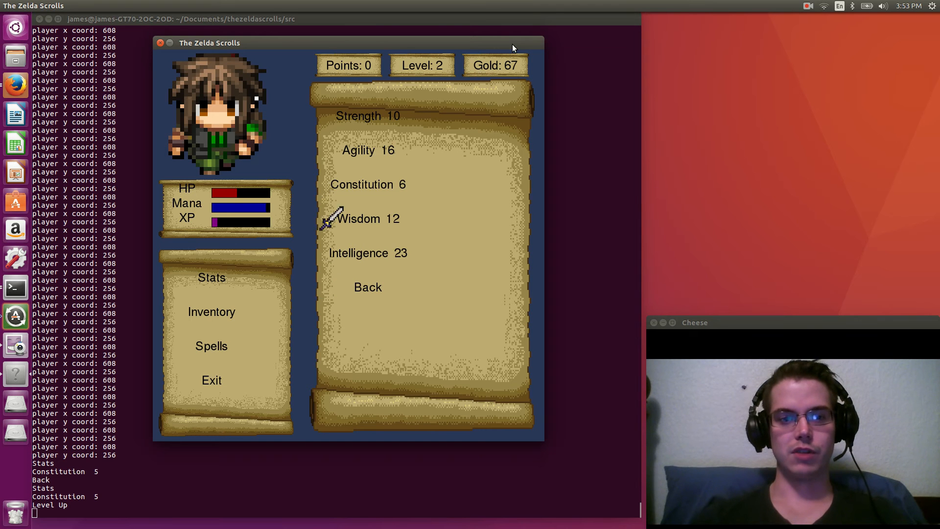
pyautogui.moveTo(329, 254)
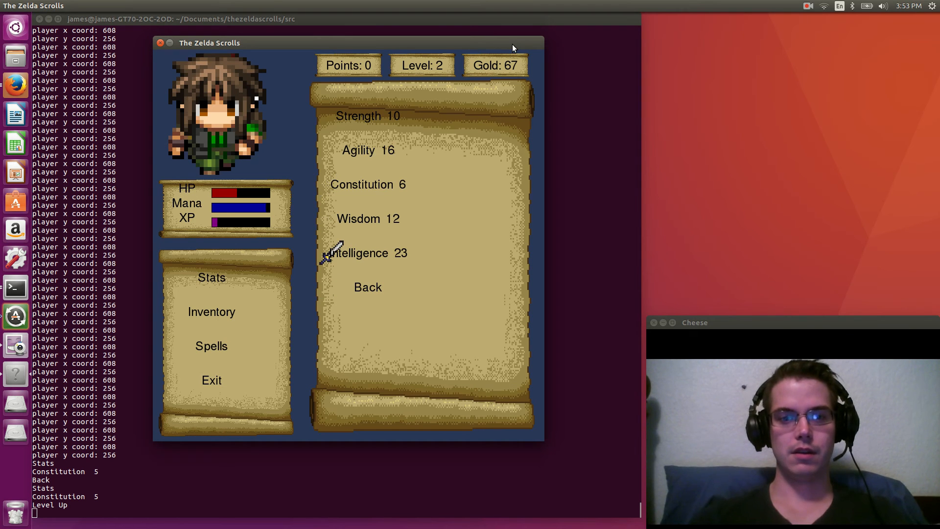
pyautogui.moveTo(331, 117)
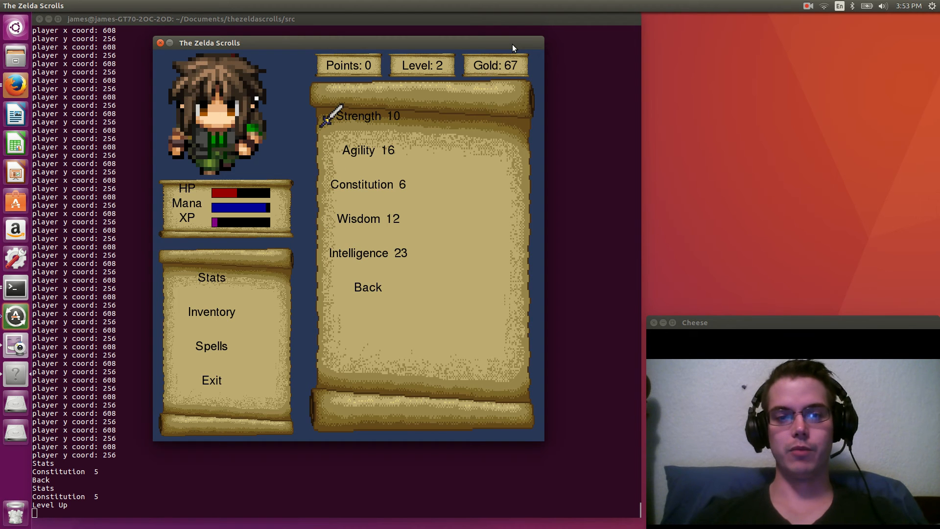
pyautogui.moveTo(330, 253)
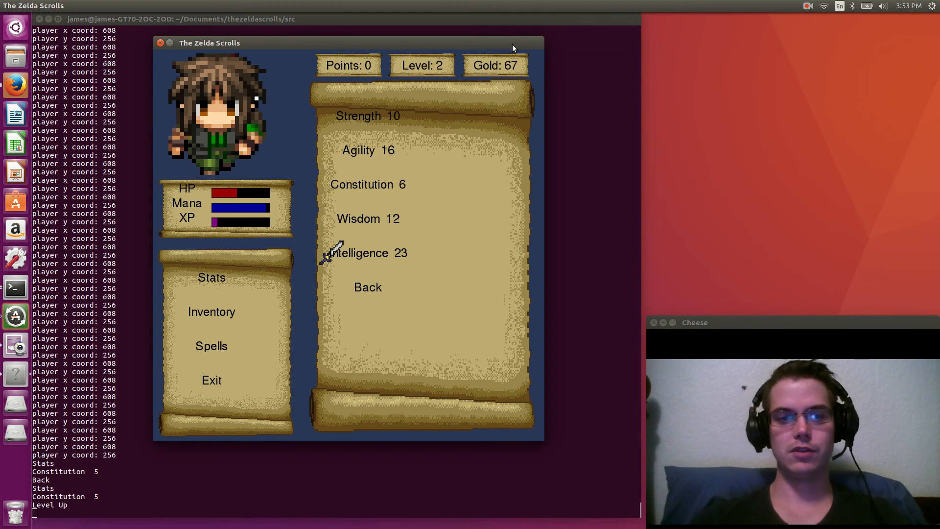
pyautogui.click(366, 252)
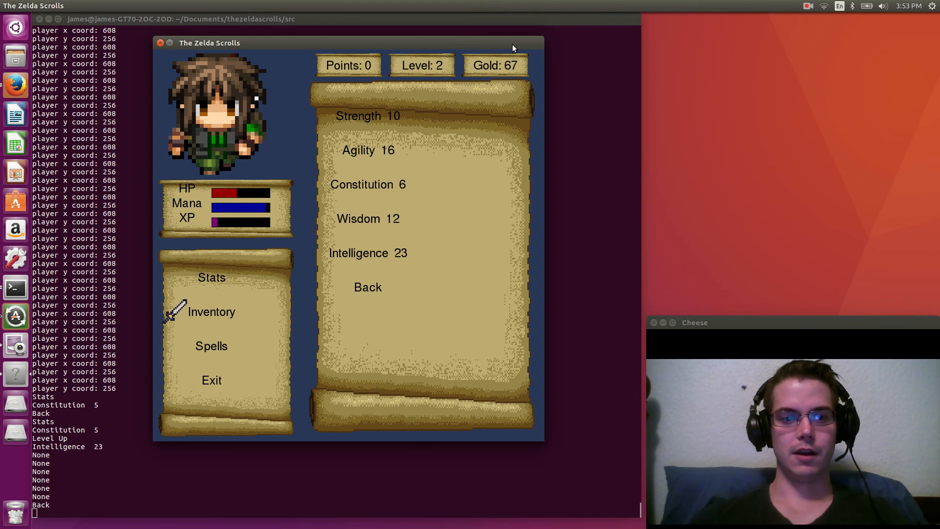
# View the Major Health item in the hero's inventory.
pyautogui.click(211, 311)
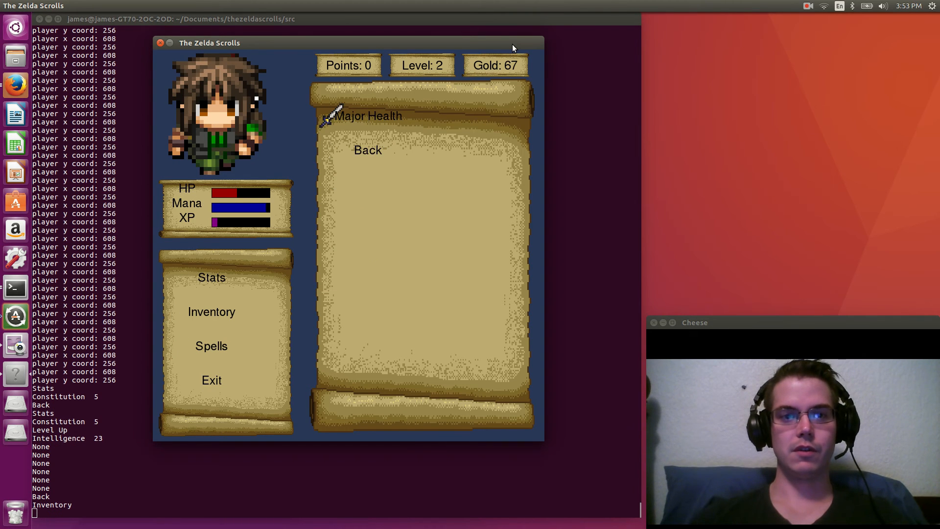
pyautogui.click(370, 115)
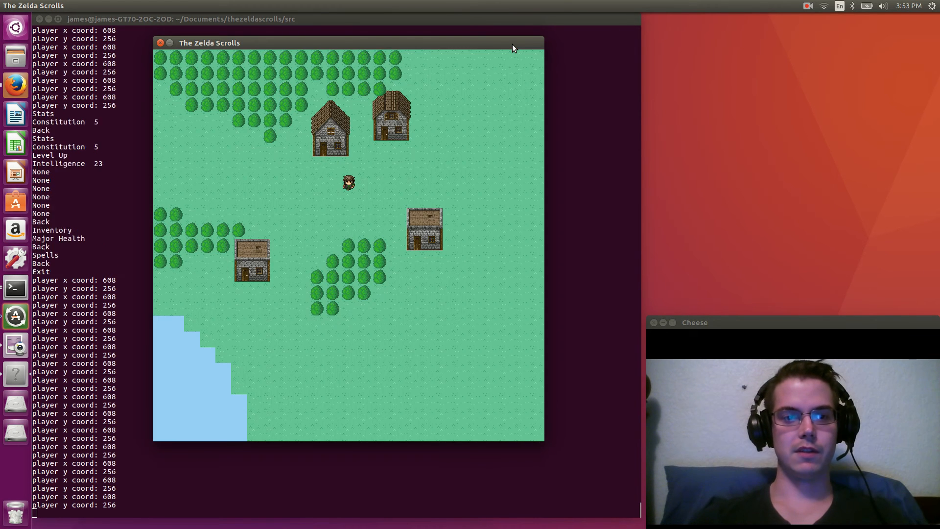
# Walk the hero left and down across the village until a three-creature battle begins.
pyautogui.press('Left')
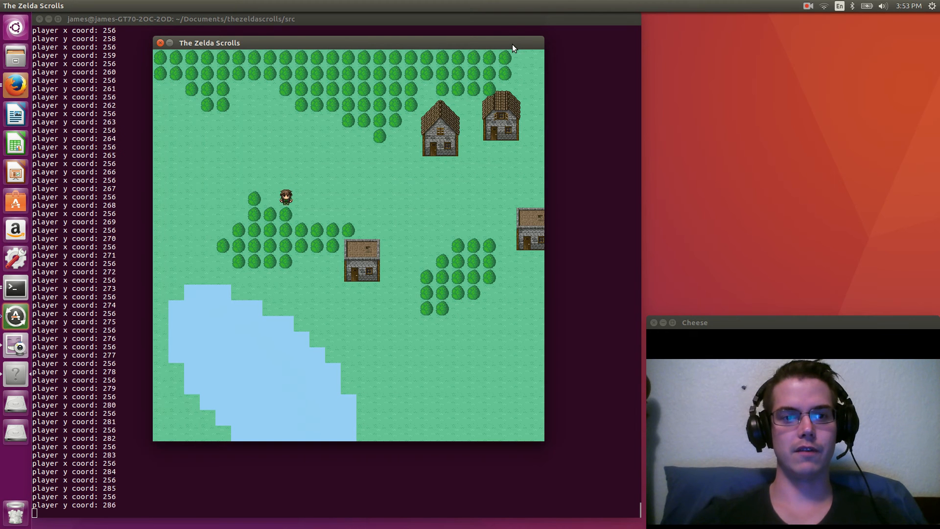
pyautogui.press('Down')
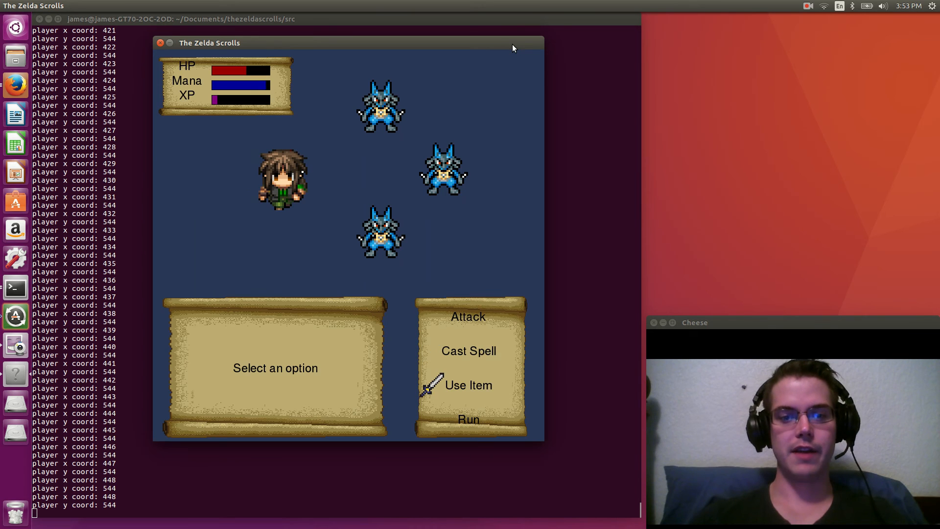
pyautogui.moveTo(434, 351)
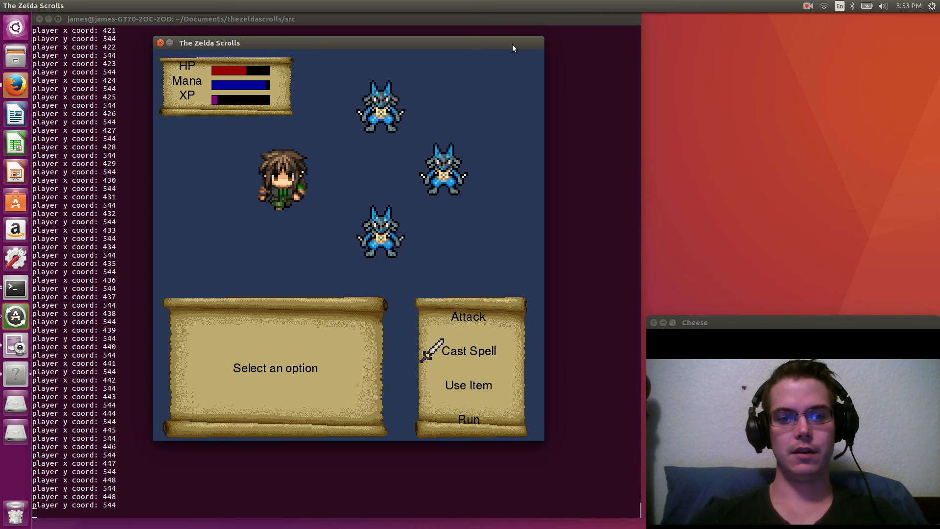
pyautogui.moveTo(433, 430)
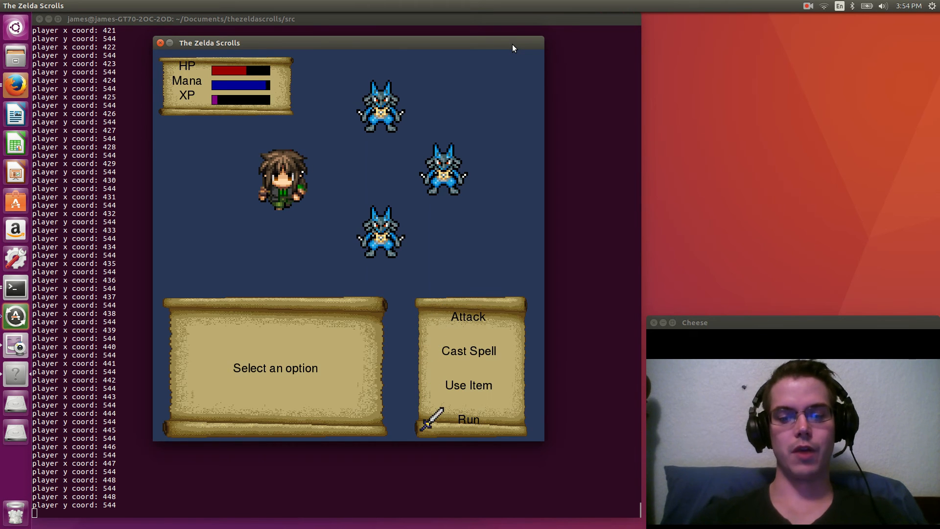
# Attempt to flee from the battle against the blue creatures.
pyautogui.click(468, 419)
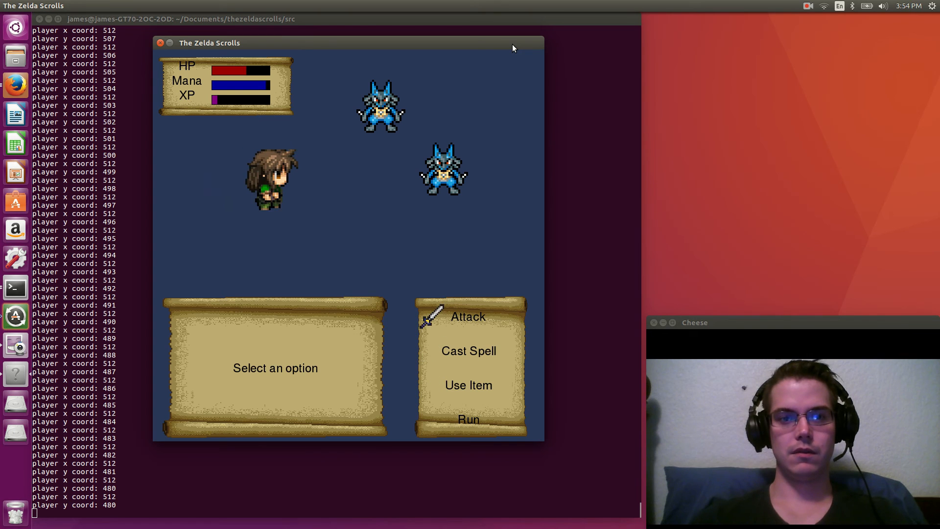
# Attack the blue creatures twice until the message reads Enemy killed.
pyautogui.click(468, 316)
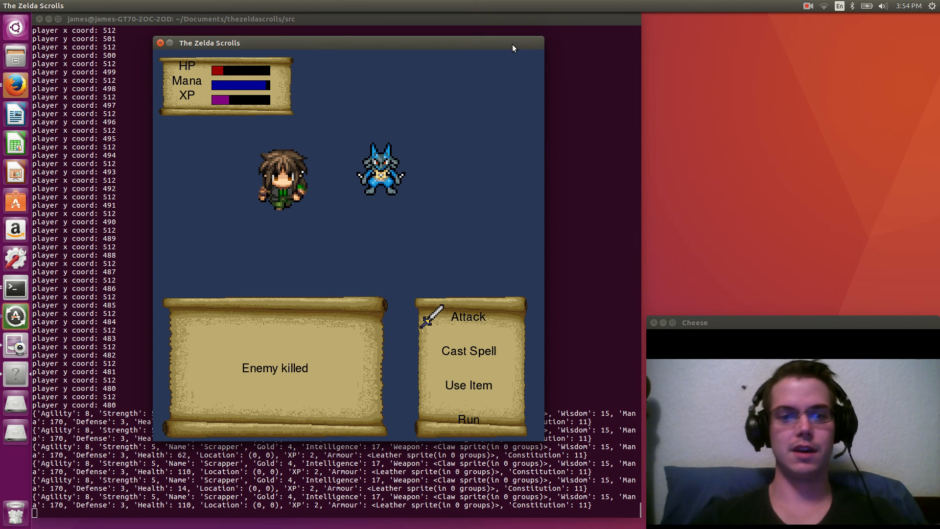
pyautogui.click(468, 316)
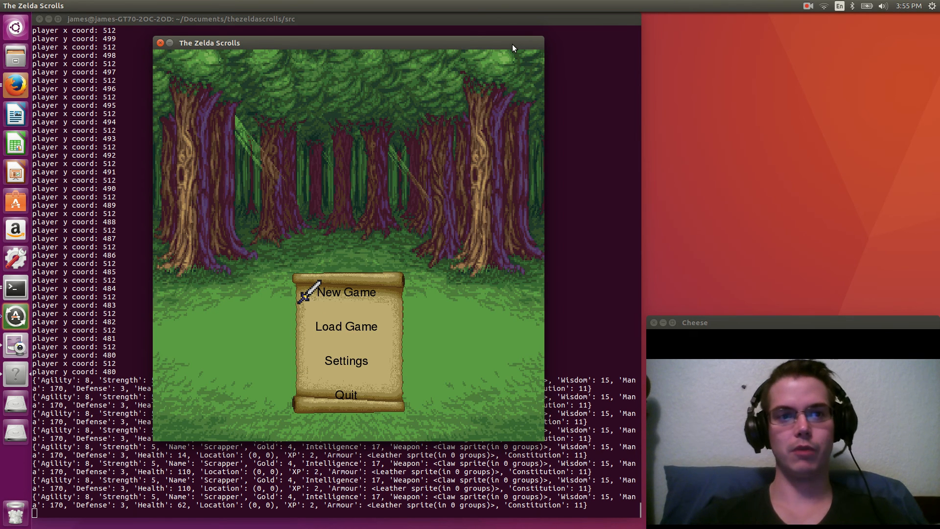
pyautogui.moveTo(310, 399)
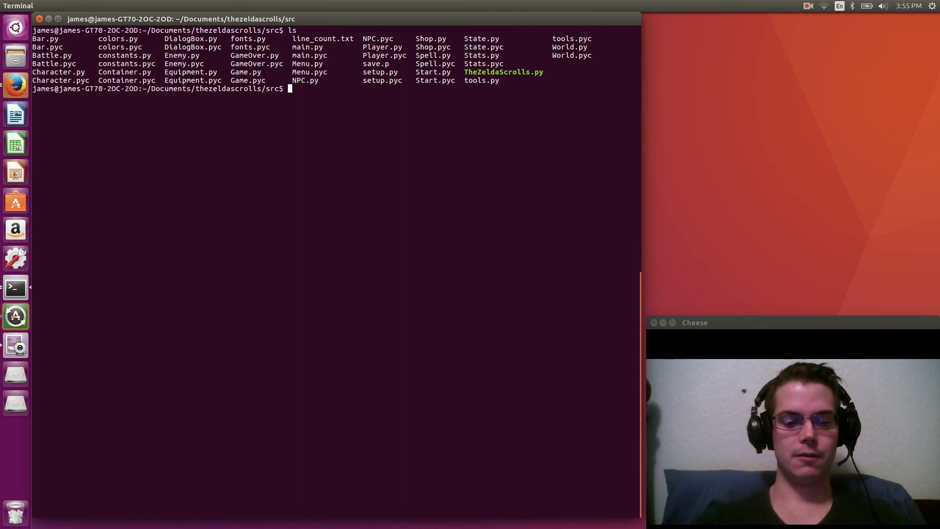
# Start the subl command in the terminal to open Menu.py in Sublime Text.
pyautogui.write('sub')
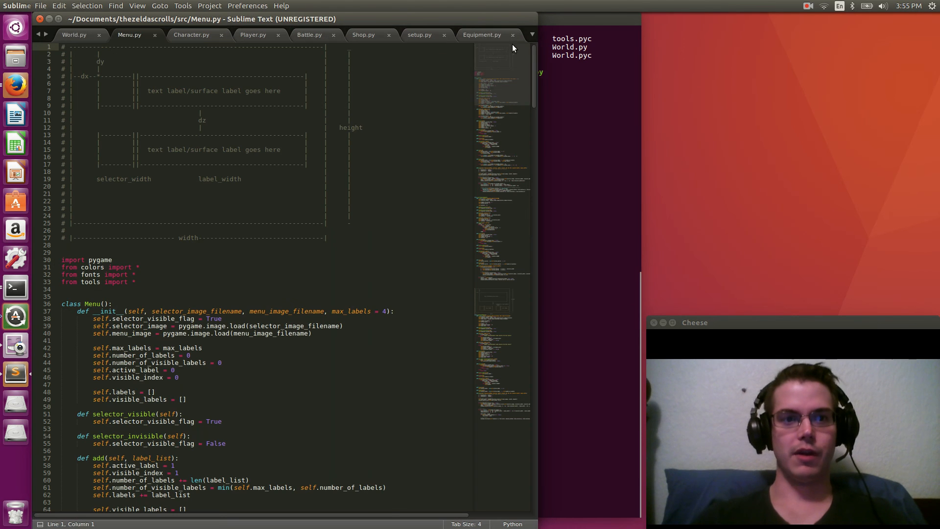
pyautogui.scroll(-3)
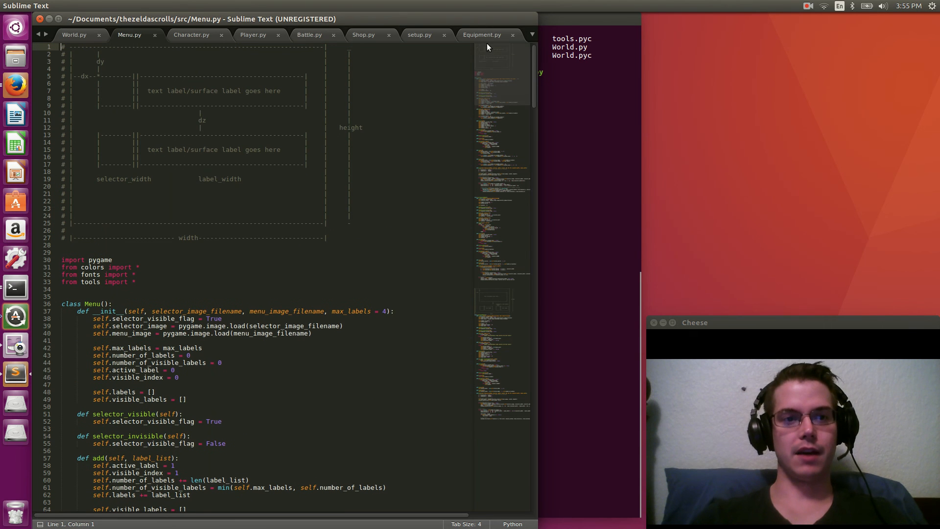
pyautogui.moveTo(515, 131)
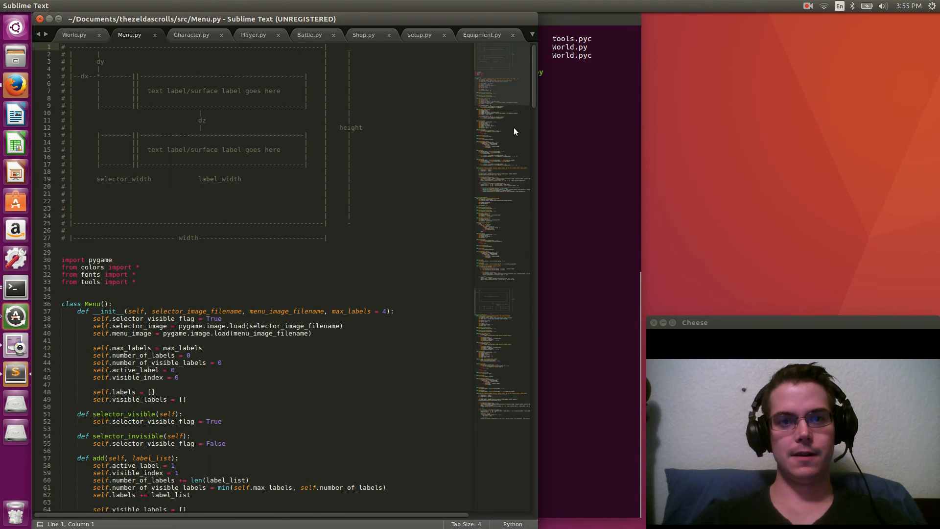
# Relaunch ./TheZeldaScrolls.py from the terminal and focus the game window.
pyautogui.click(14, 288)
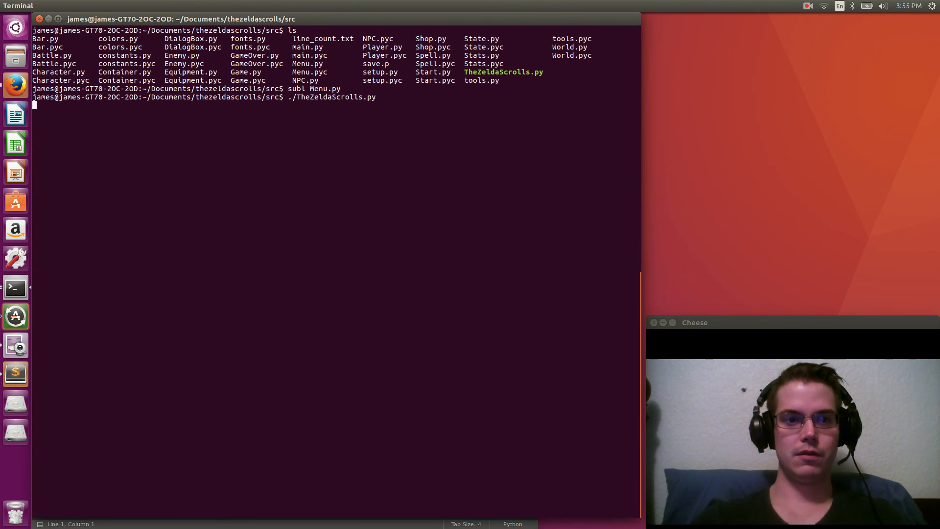
pyautogui.press('Return')
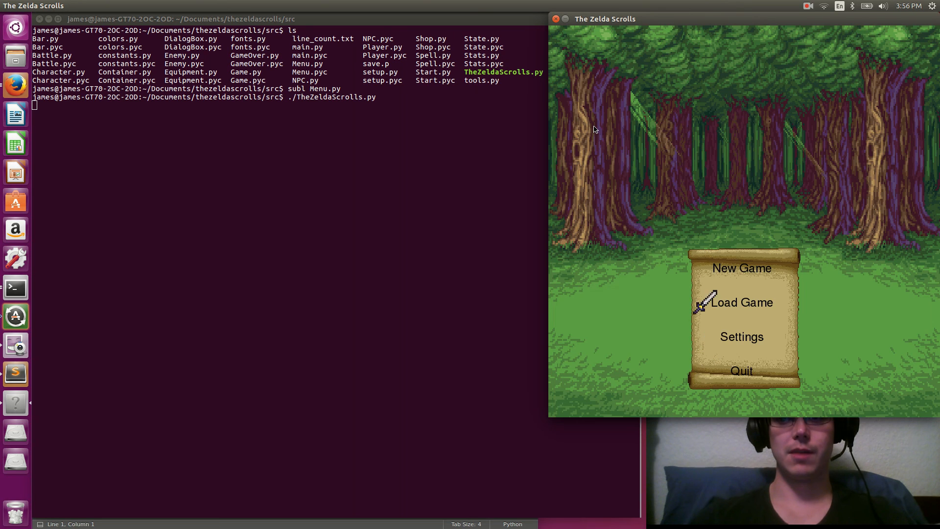
pyautogui.click(738, 267)
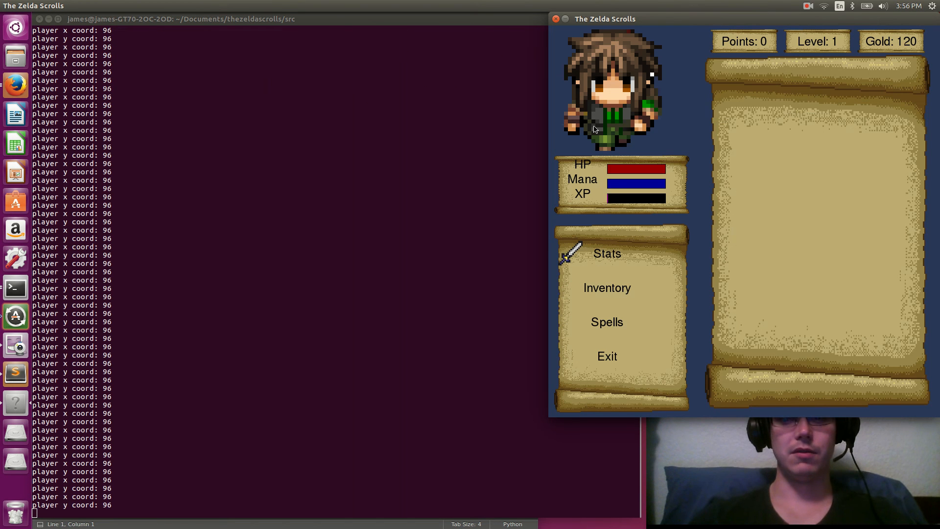
# Load the saved game, view the hero's stats, then choose Quit Game.
pyautogui.click(607, 252)
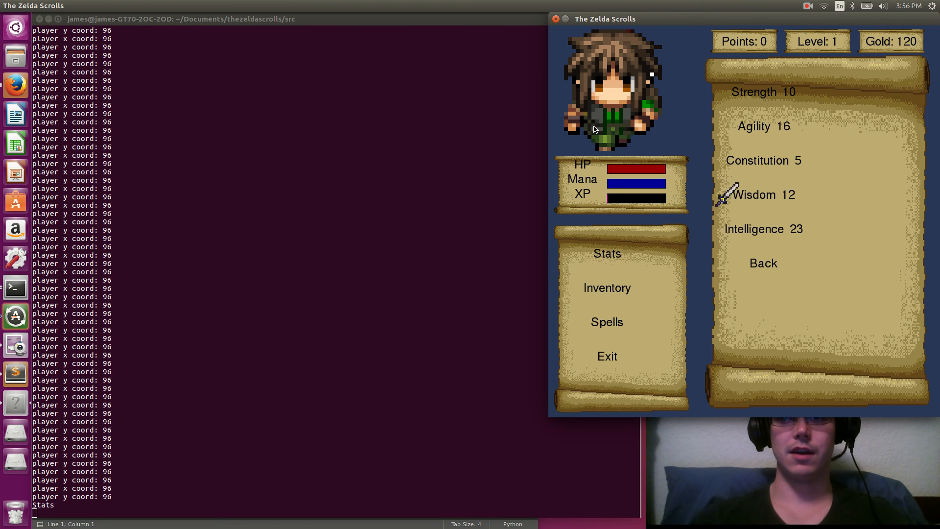
pyautogui.moveTo(721, 236)
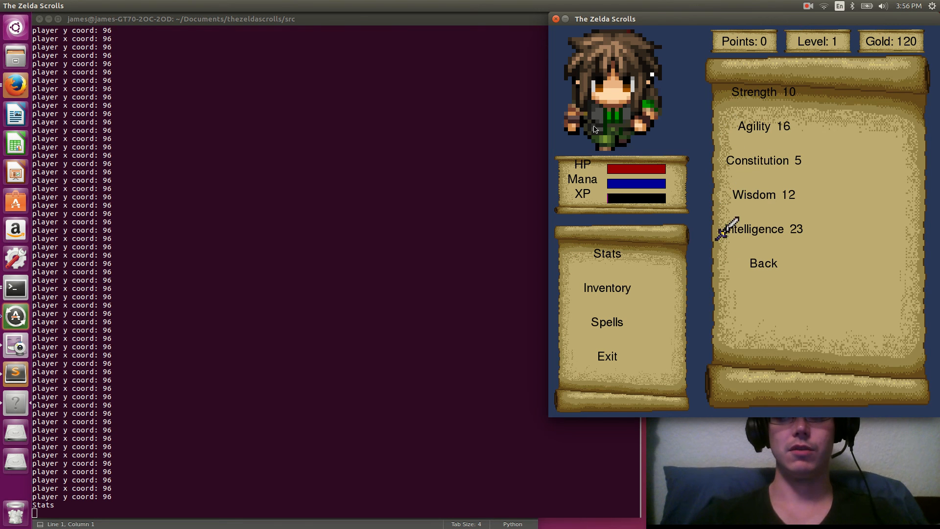
pyautogui.moveTo(724, 128)
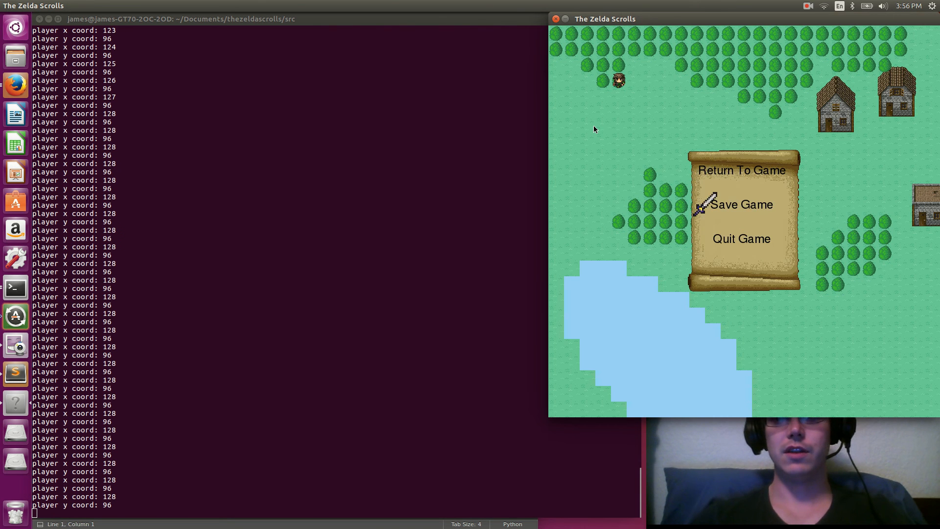
pyautogui.click(741, 171)
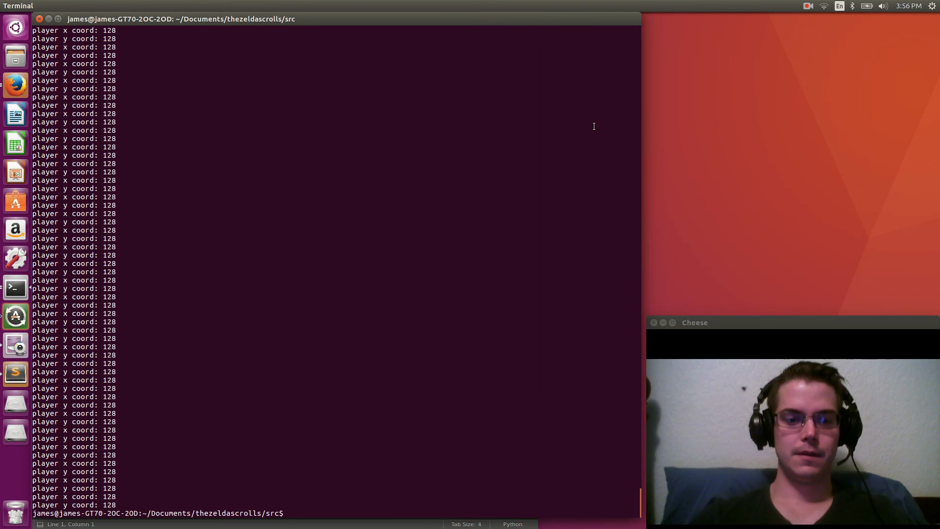
# Look through the Character.py and Player.py source files in the editor.
pyautogui.click(16, 374)
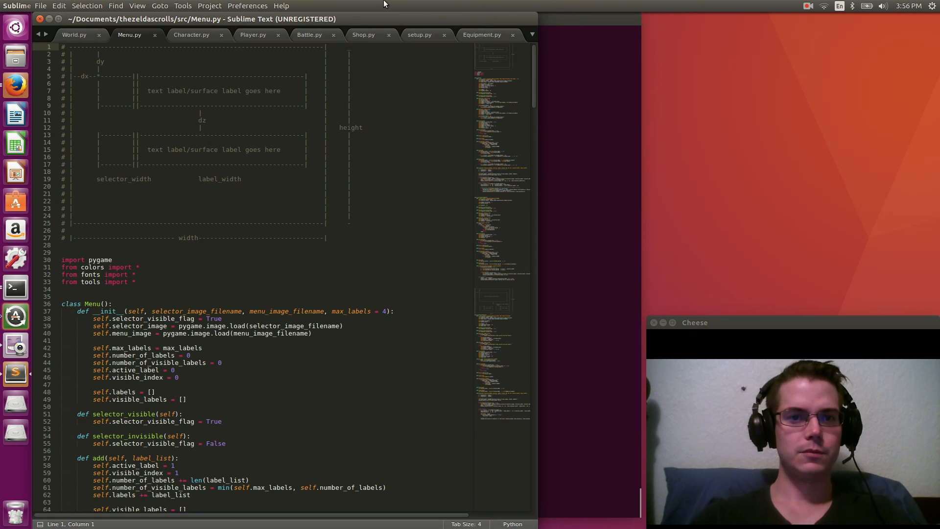
pyautogui.click(192, 35)
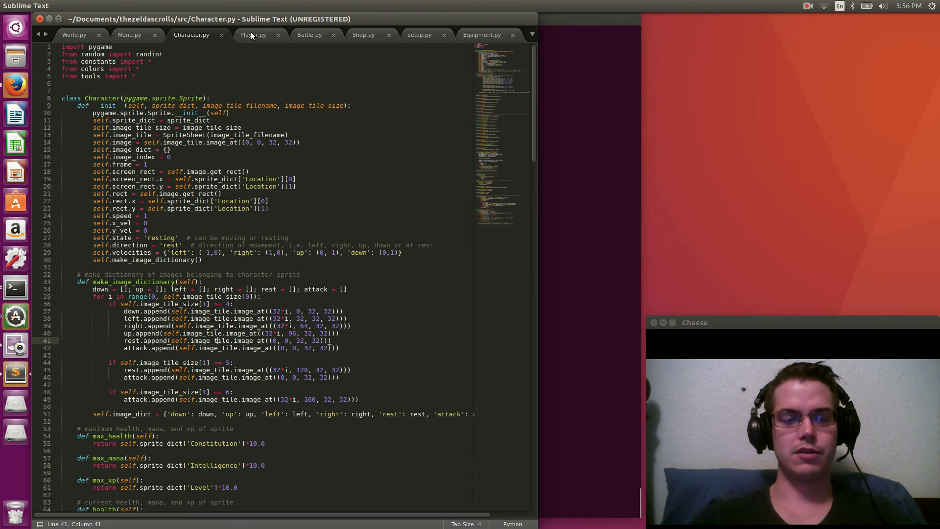
pyautogui.click(254, 35)
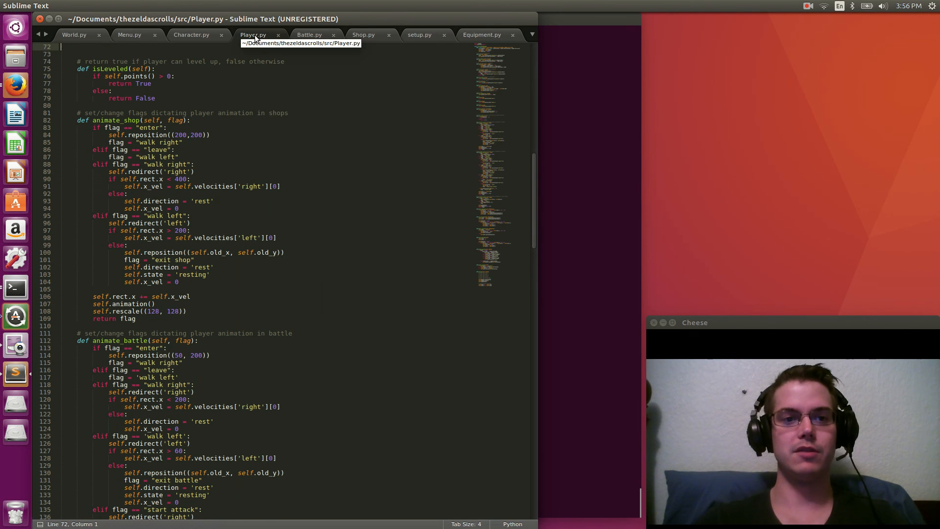
pyautogui.moveTo(302, 49)
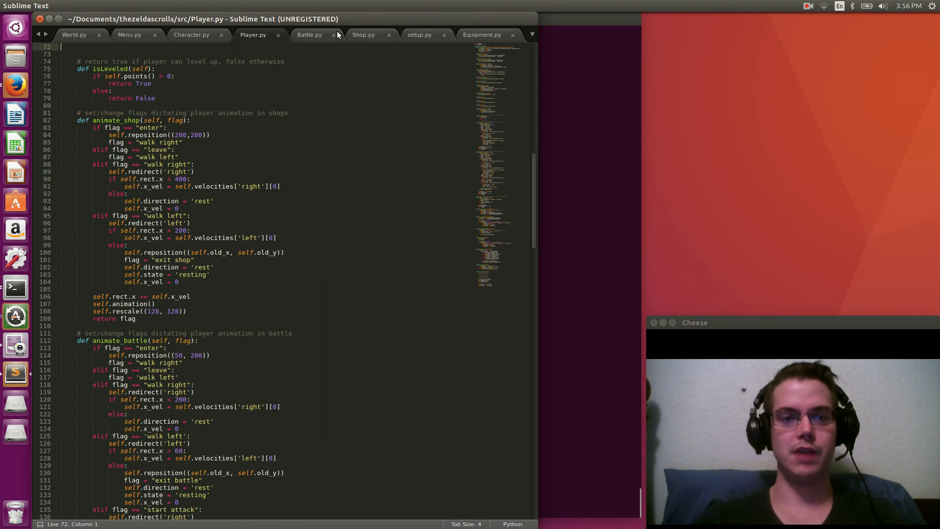
# Show Shop.py and scroll down through its tavern and armour shop code.
pyautogui.click(363, 35)
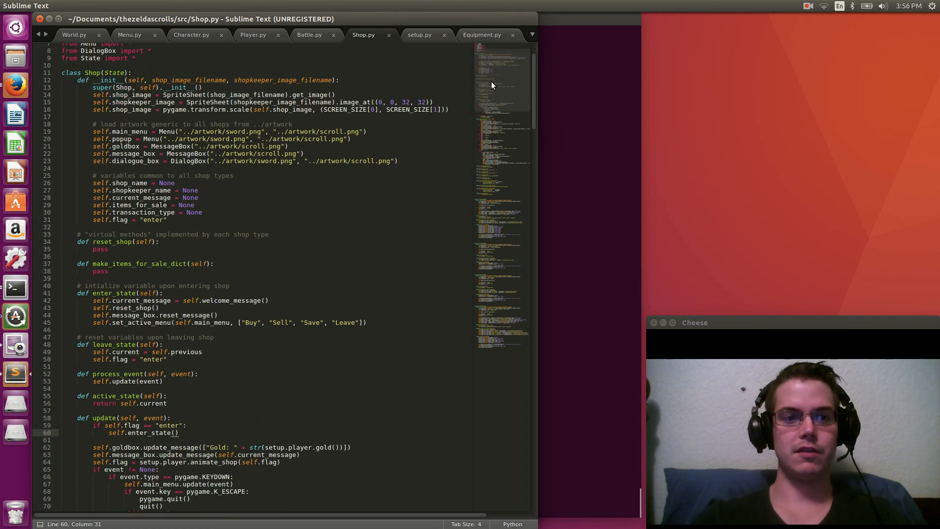
pyautogui.scroll(-3)
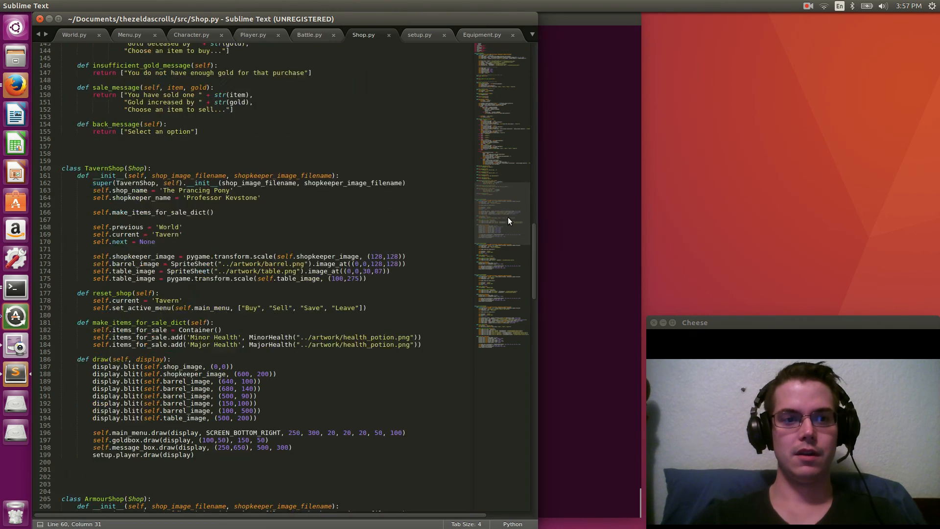
pyautogui.scroll(-3)
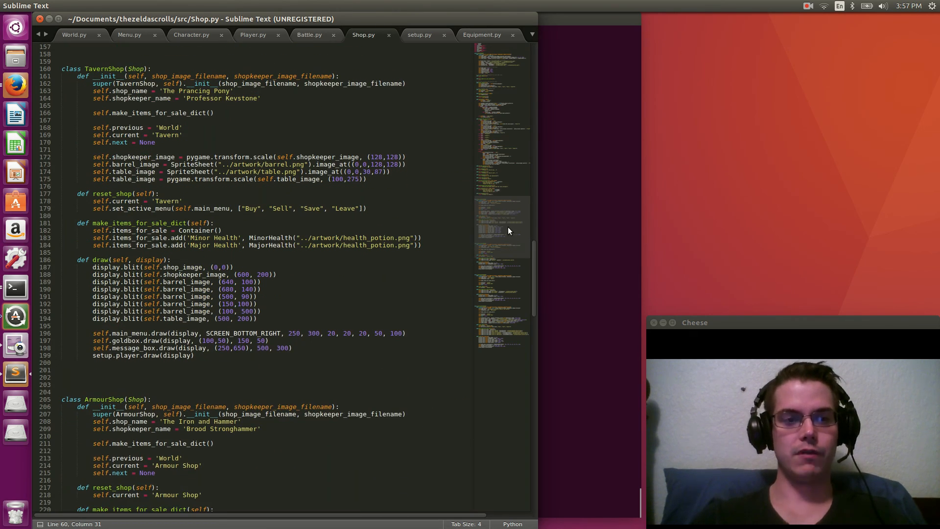
pyautogui.scroll(-3)
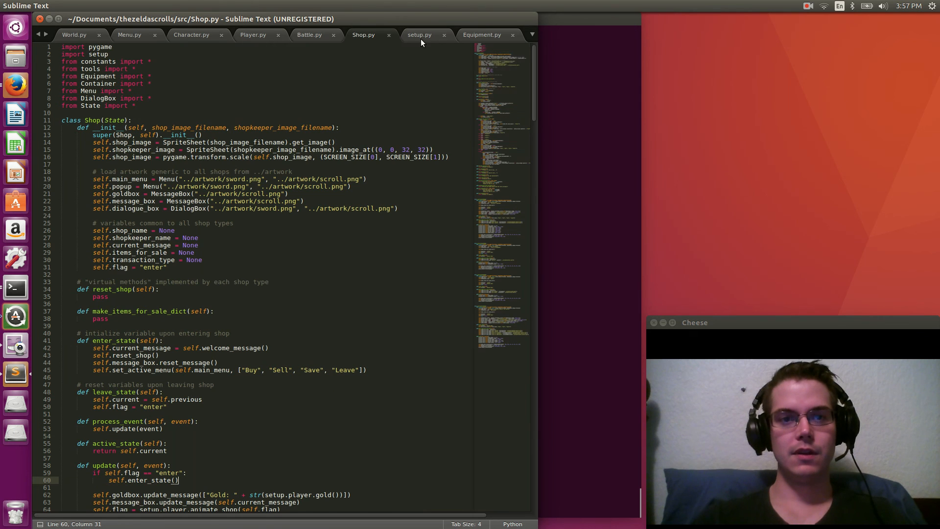
# View setup.py's player starting stats dictionary, then return to the first source tab.
pyautogui.click(420, 36)
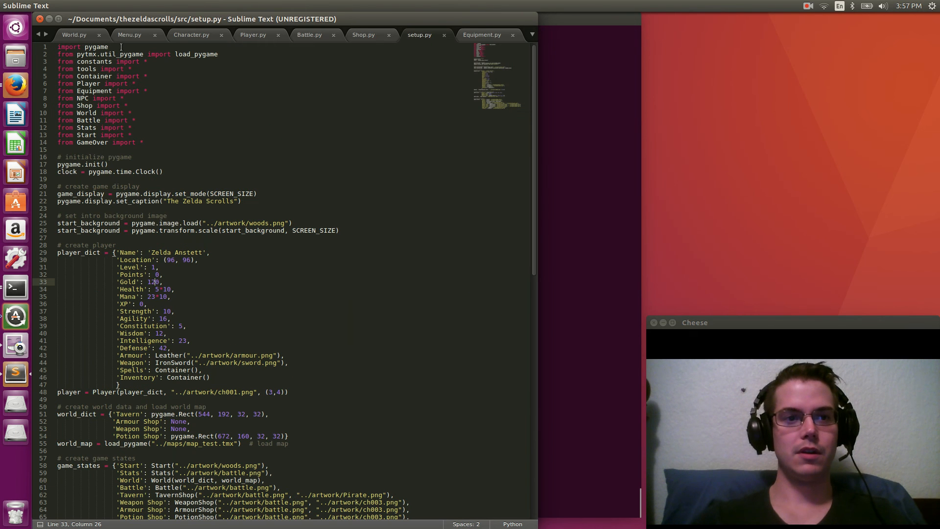
pyautogui.click(80, 35)
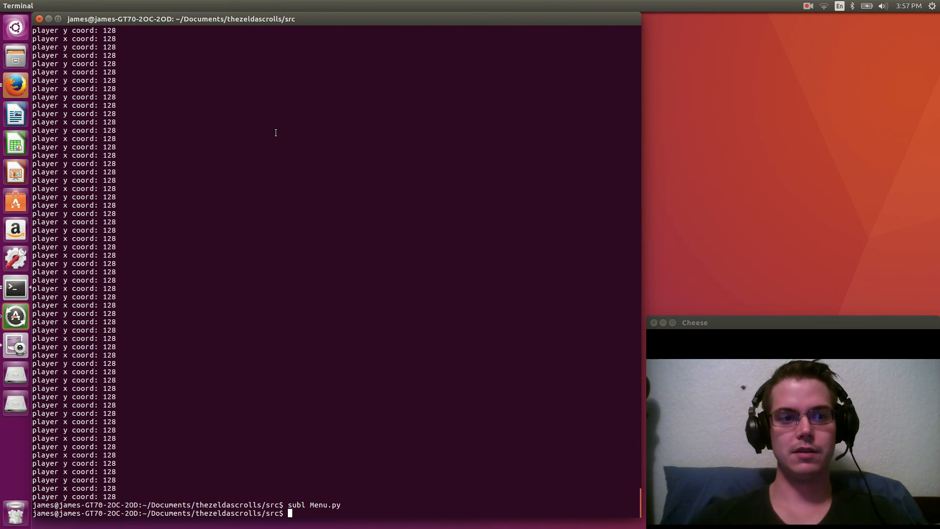
pyautogui.moveTo(738, 100)
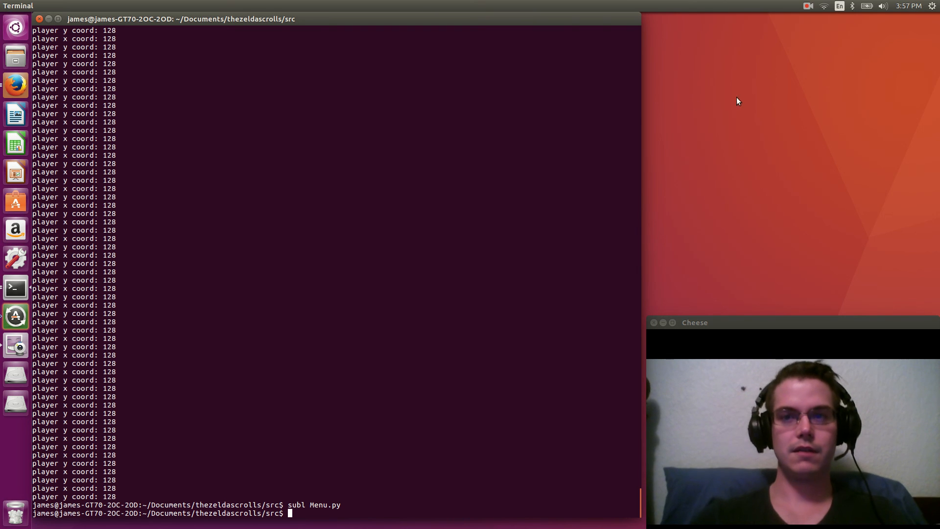
pyautogui.moveTo(811, 25)
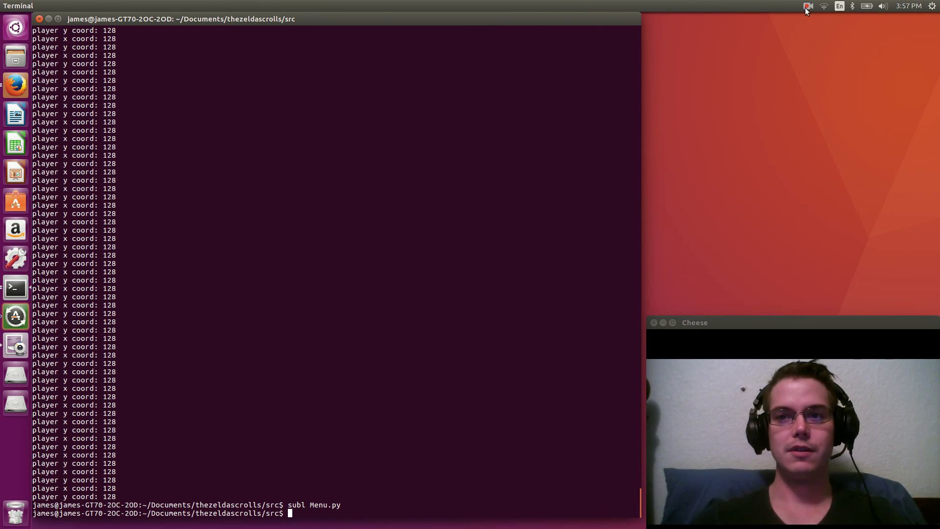
# Bring the Terminal window back in front at the project's src prompt.
pyautogui.click(803, 6)
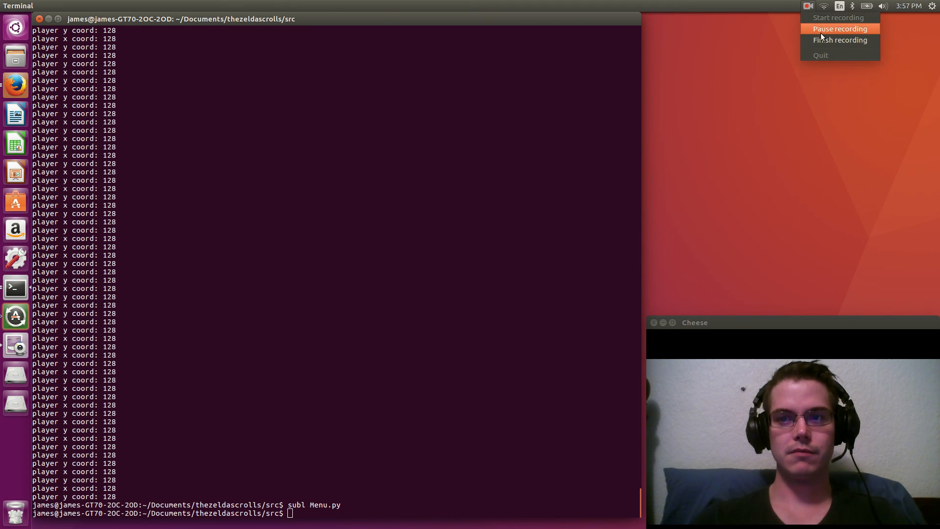